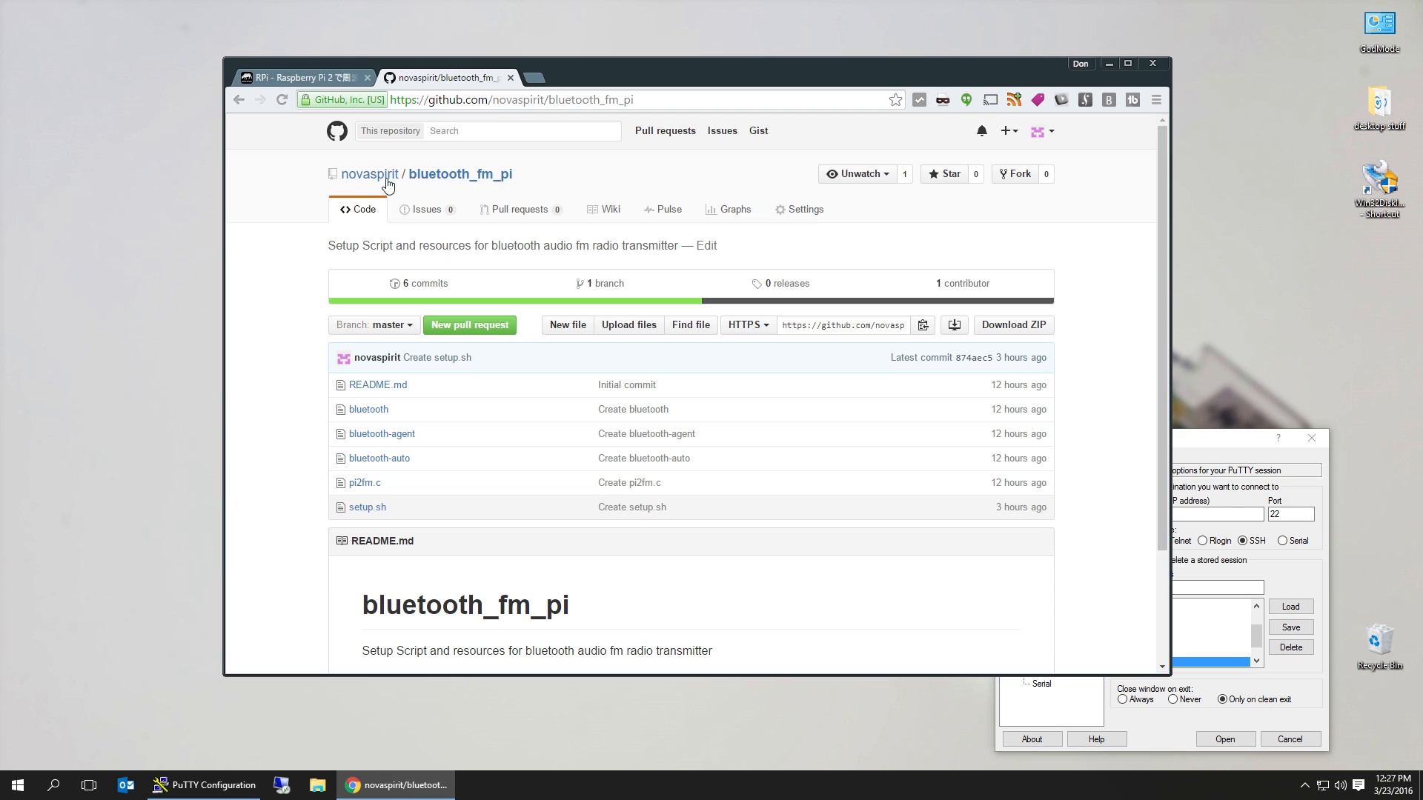
mouse_move(510, 165)
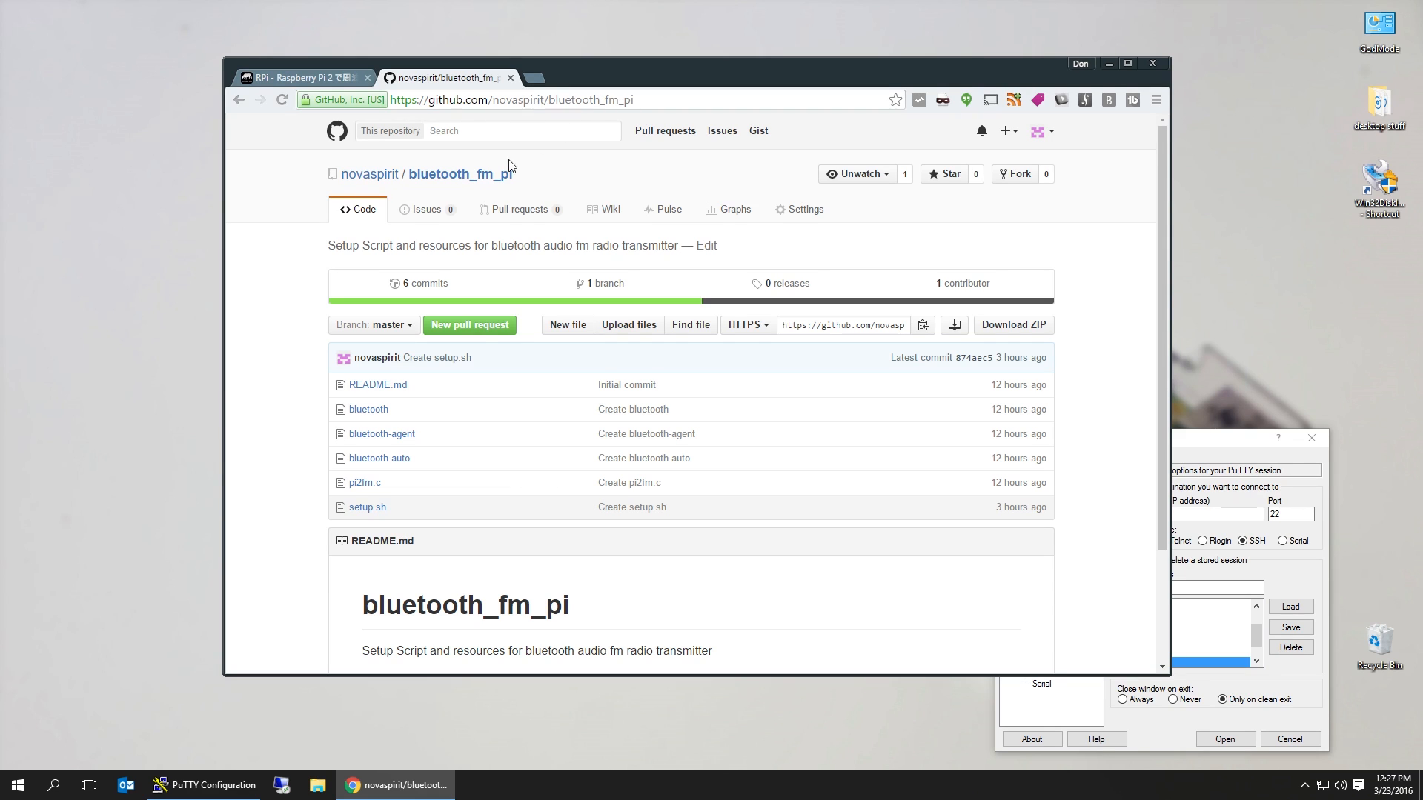
mouse_move(466, 189)
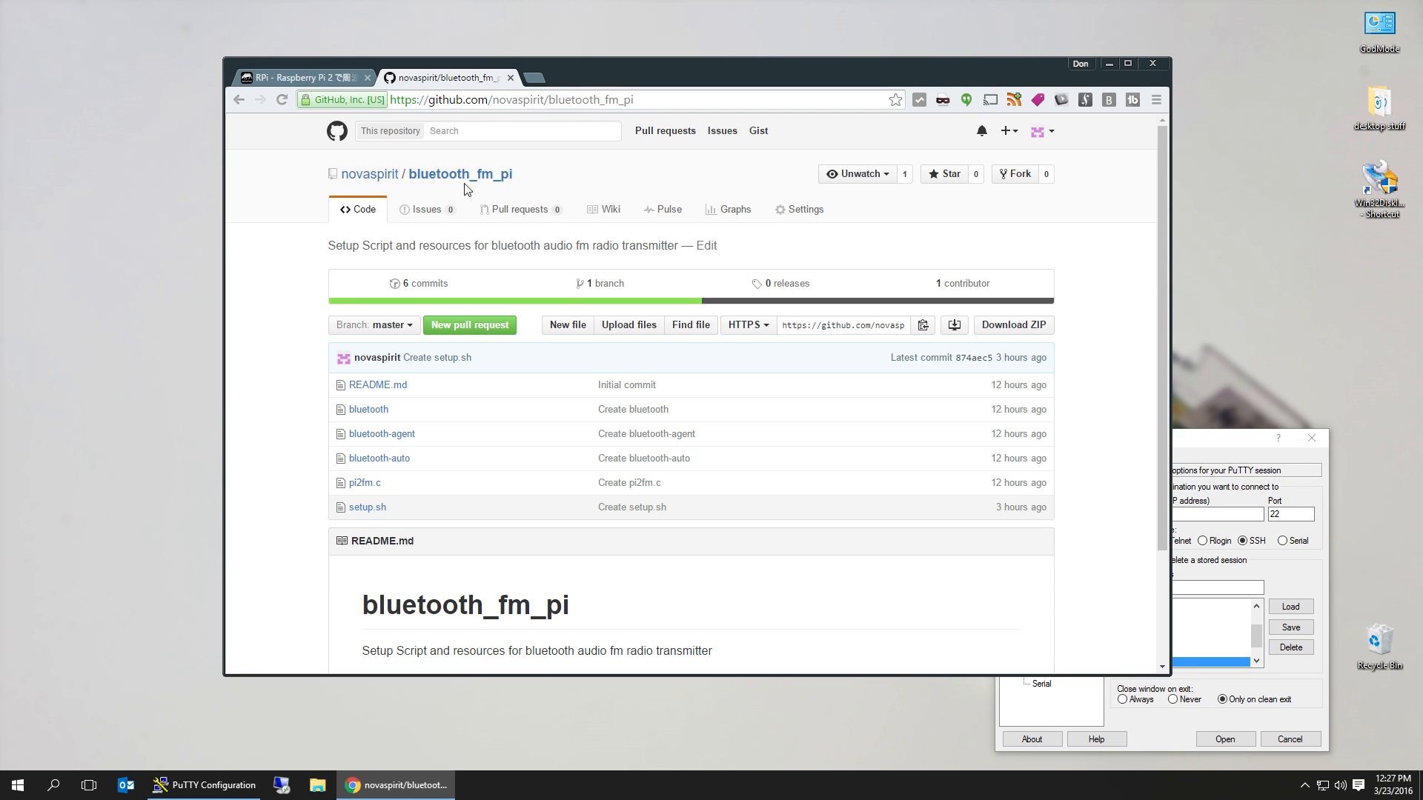
Scroll through the pi2fm.c article, then go back to the bluetooth_fm_pi repository page
scroll(down, 3)
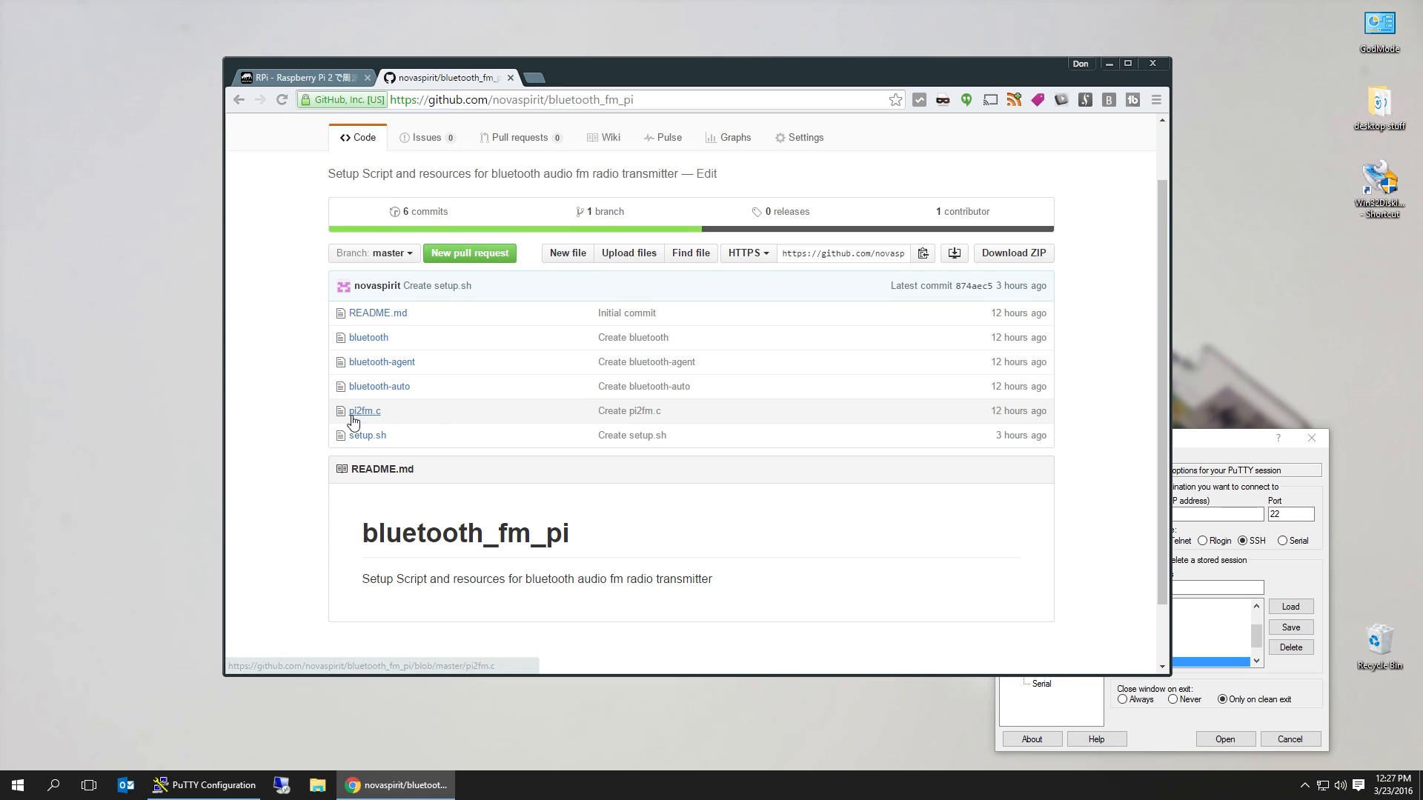
mouse_move(395, 416)
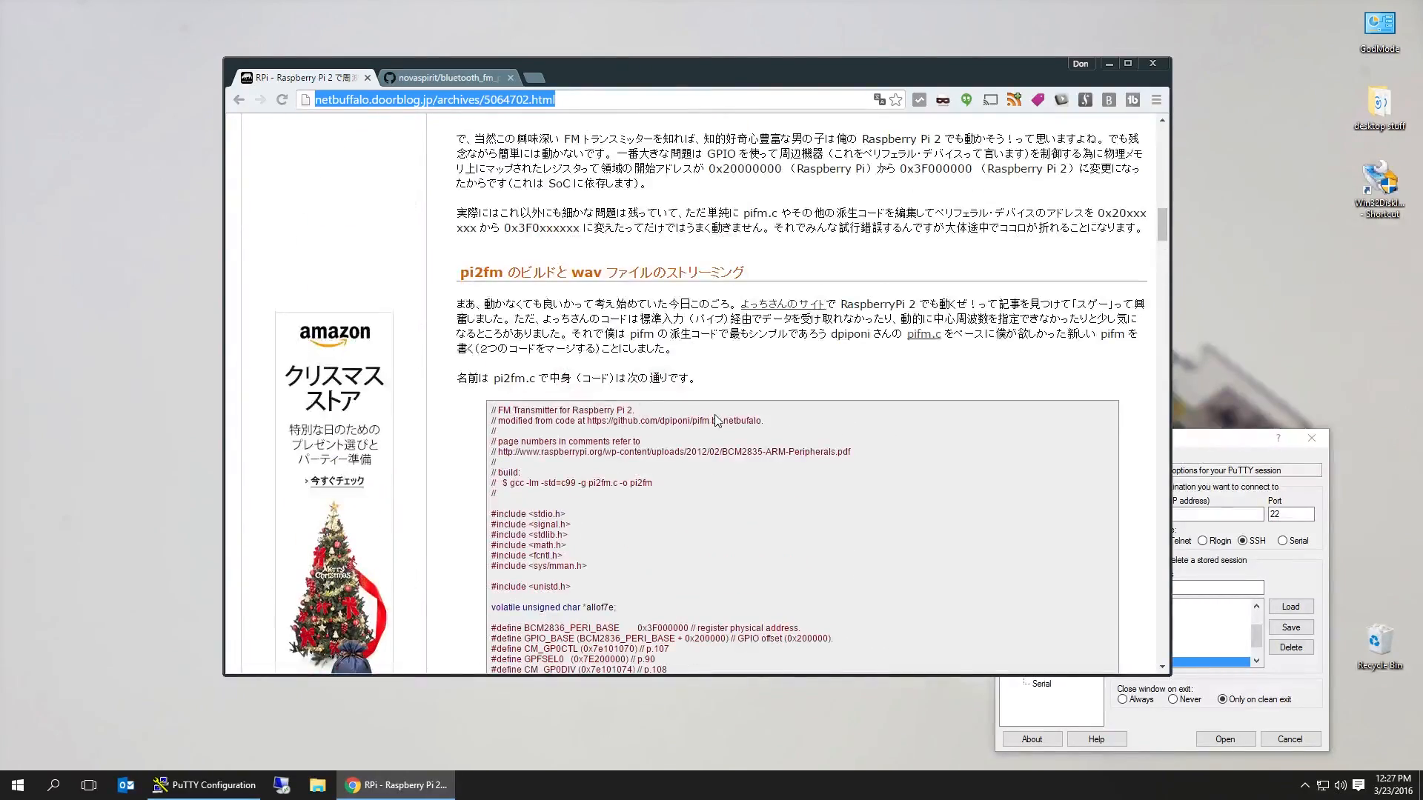
scroll(down, 3)
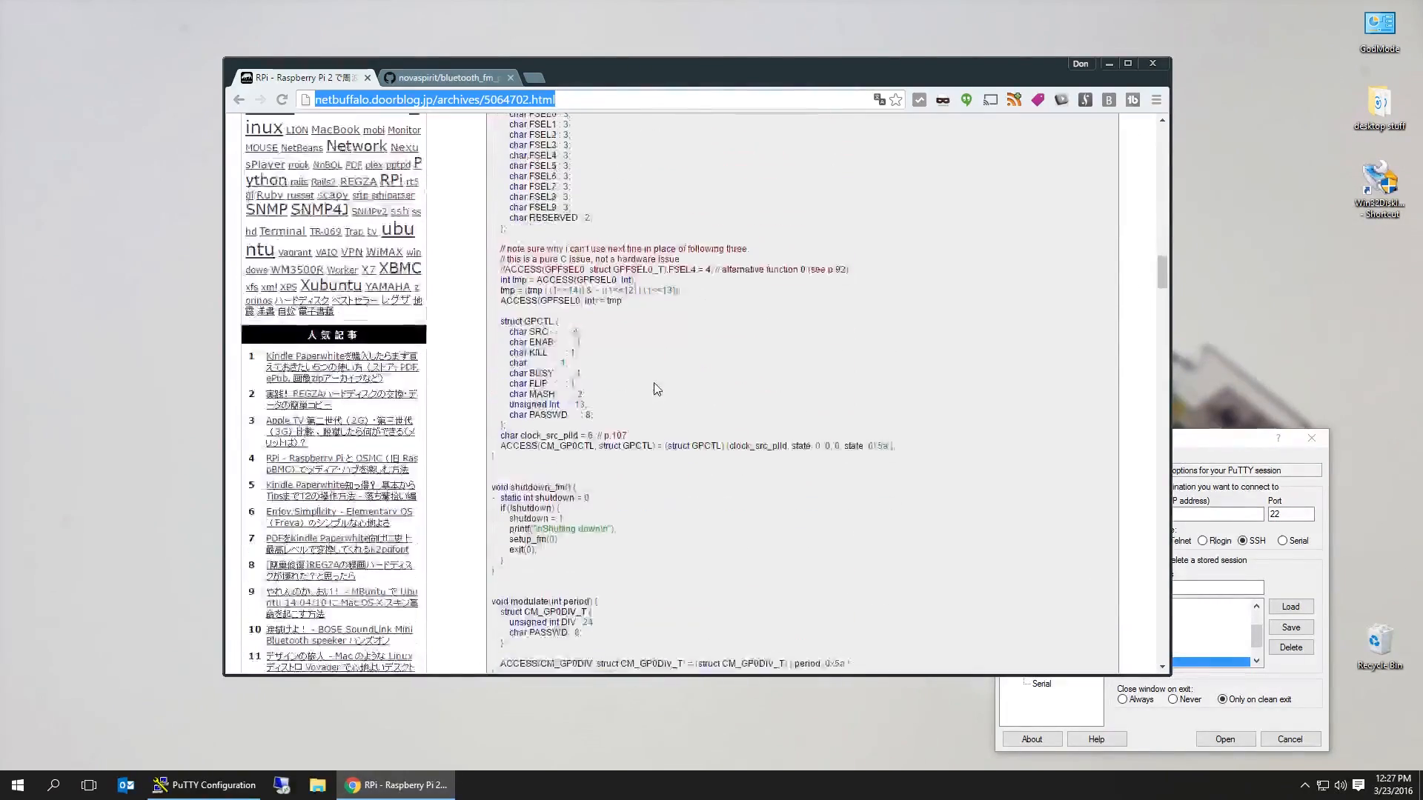
scroll(down, 3)
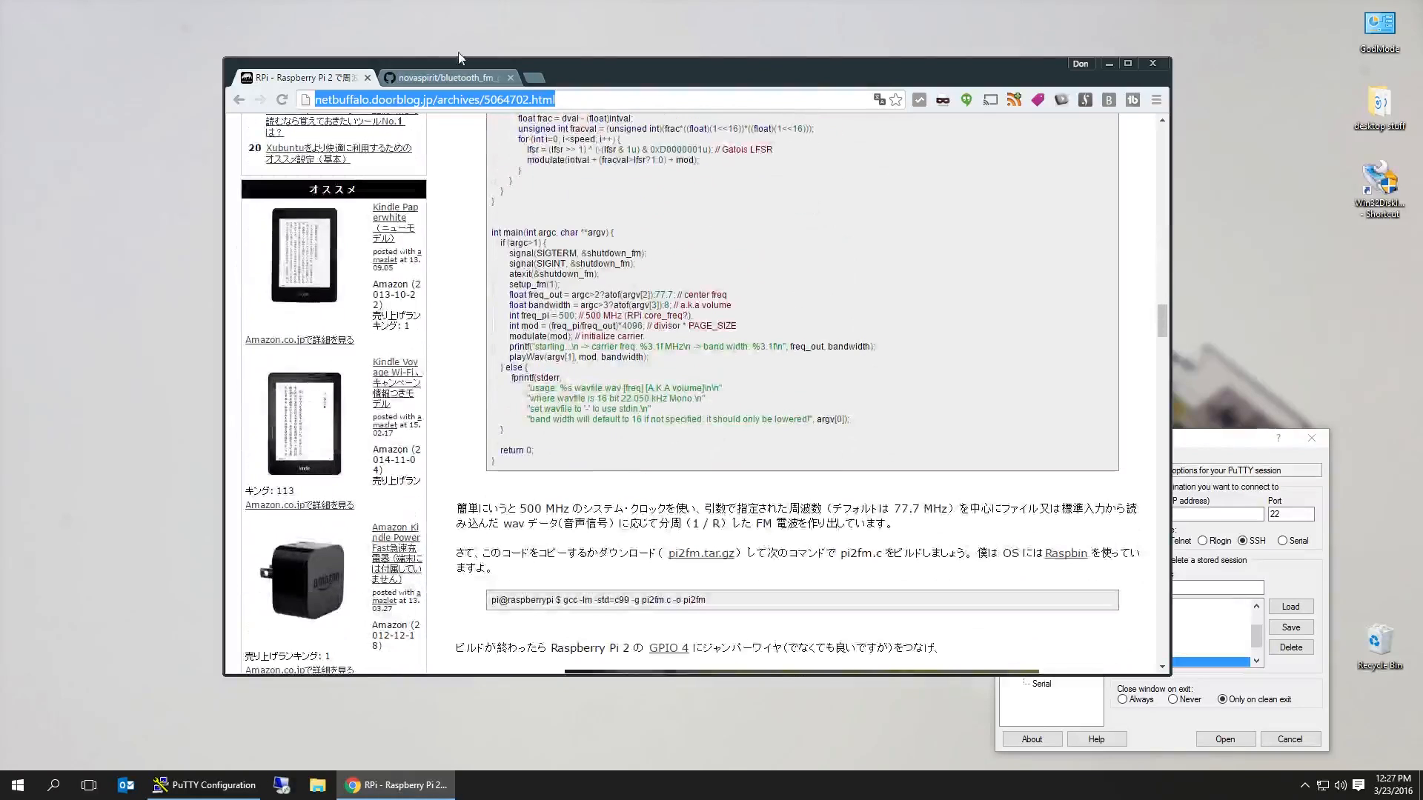
click(445, 77)
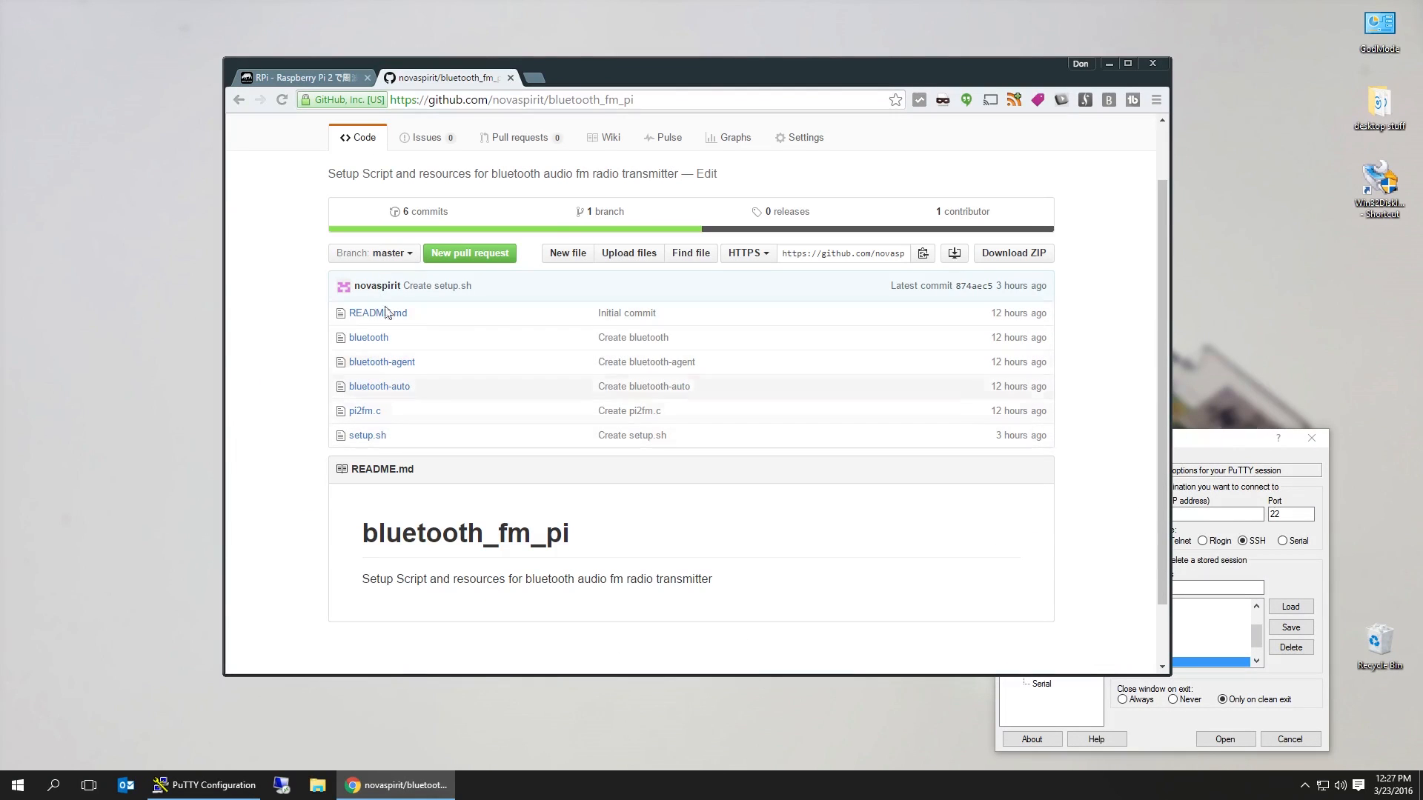
mouse_move(332, 375)
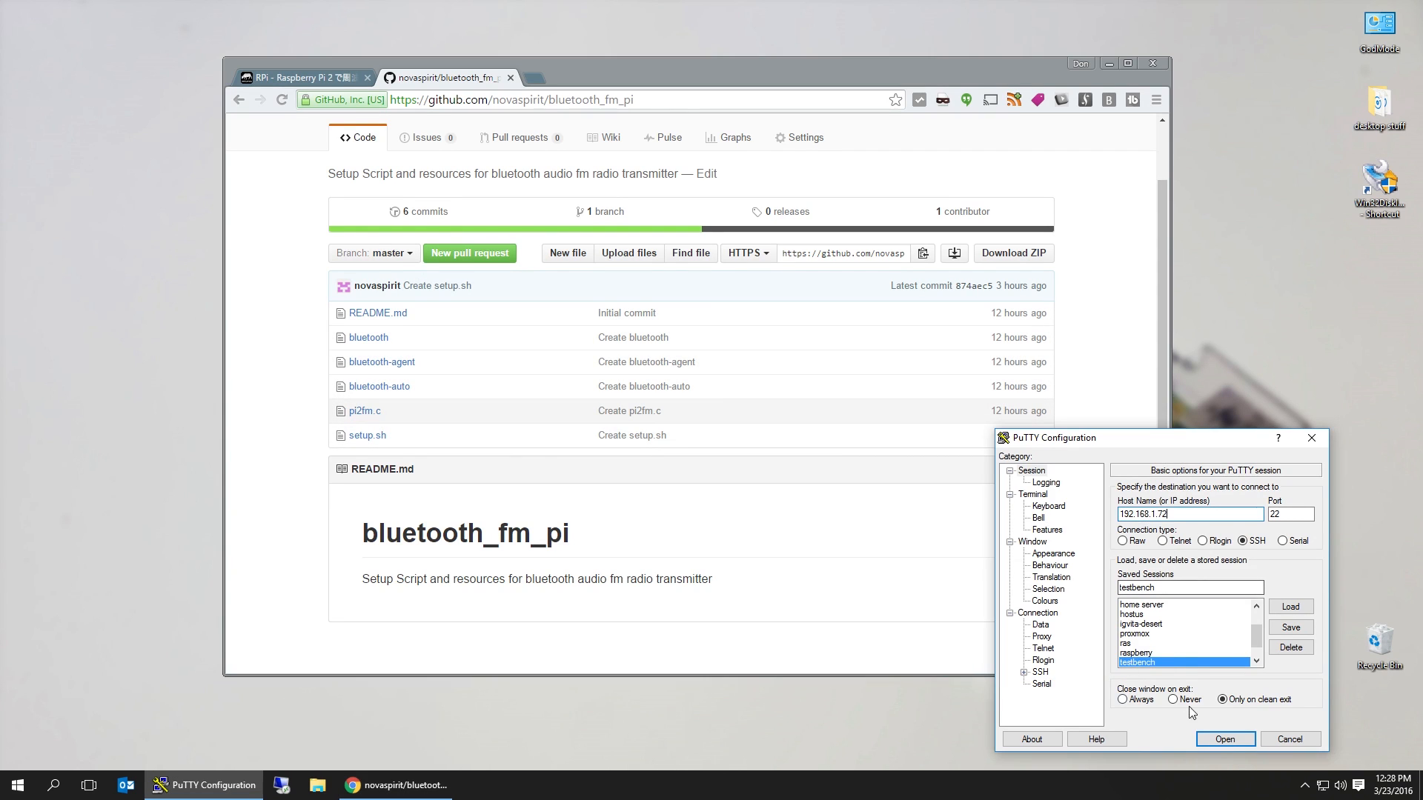
Connect to the Raspberry Pi, log in as pi, and maximize and center the terminal
click(1224, 739)
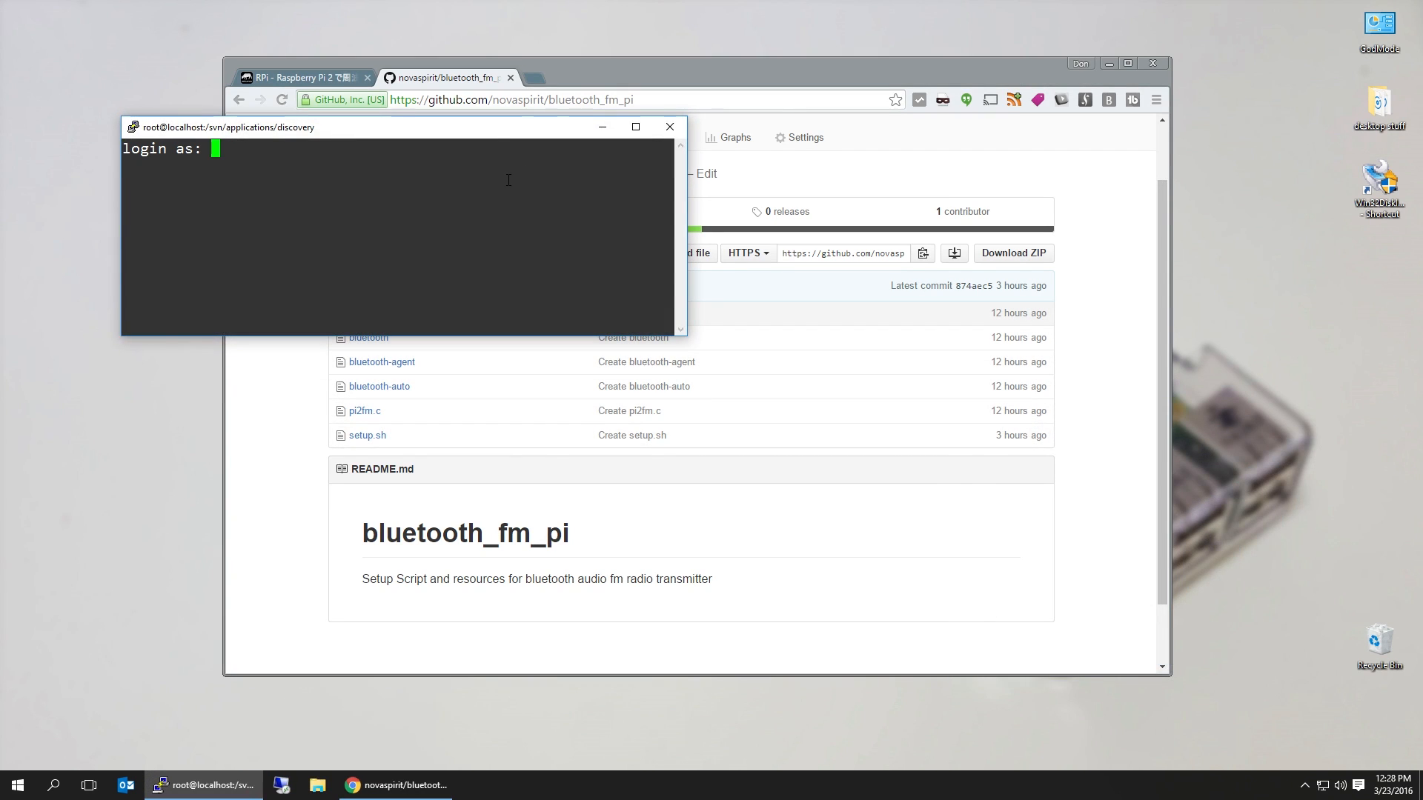
text(pi)
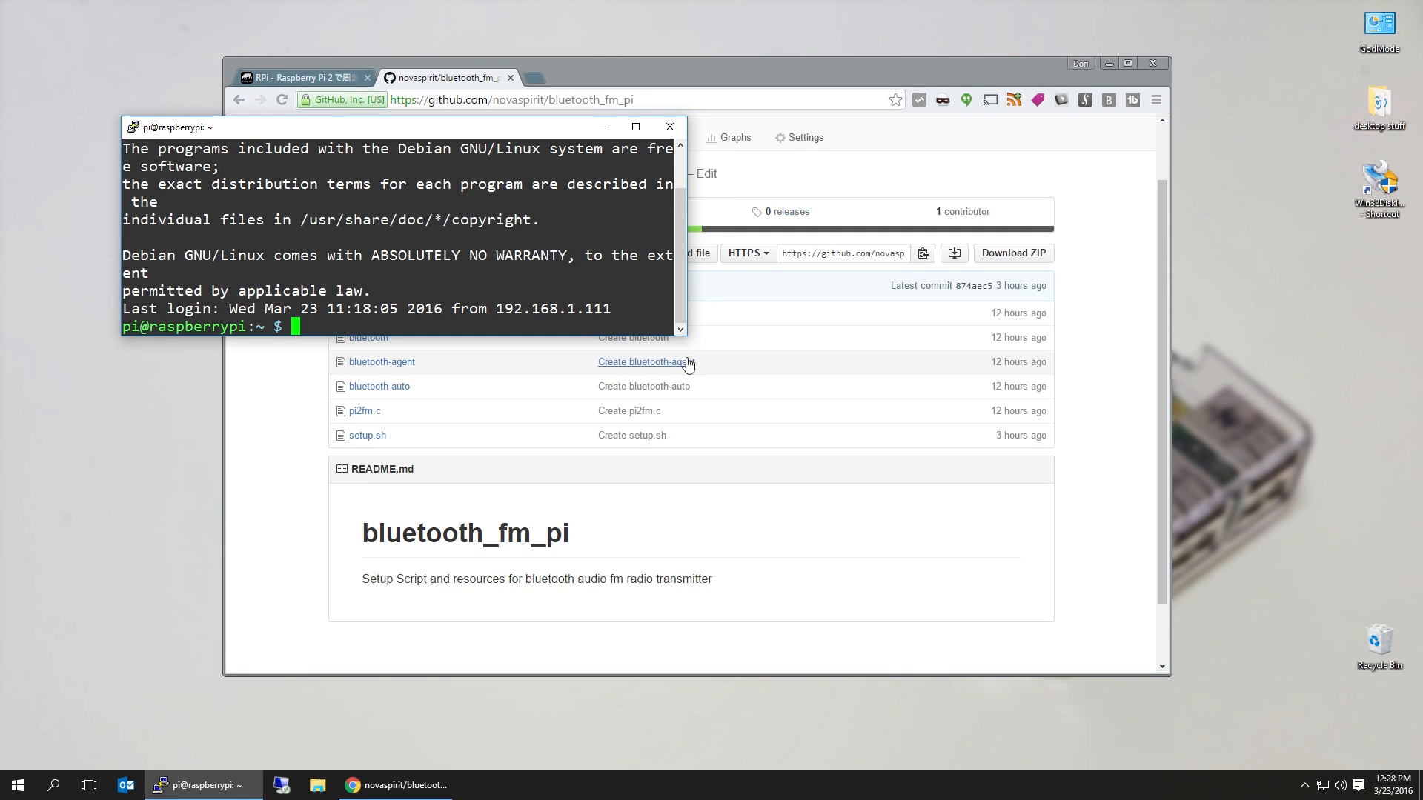
click(635, 126)
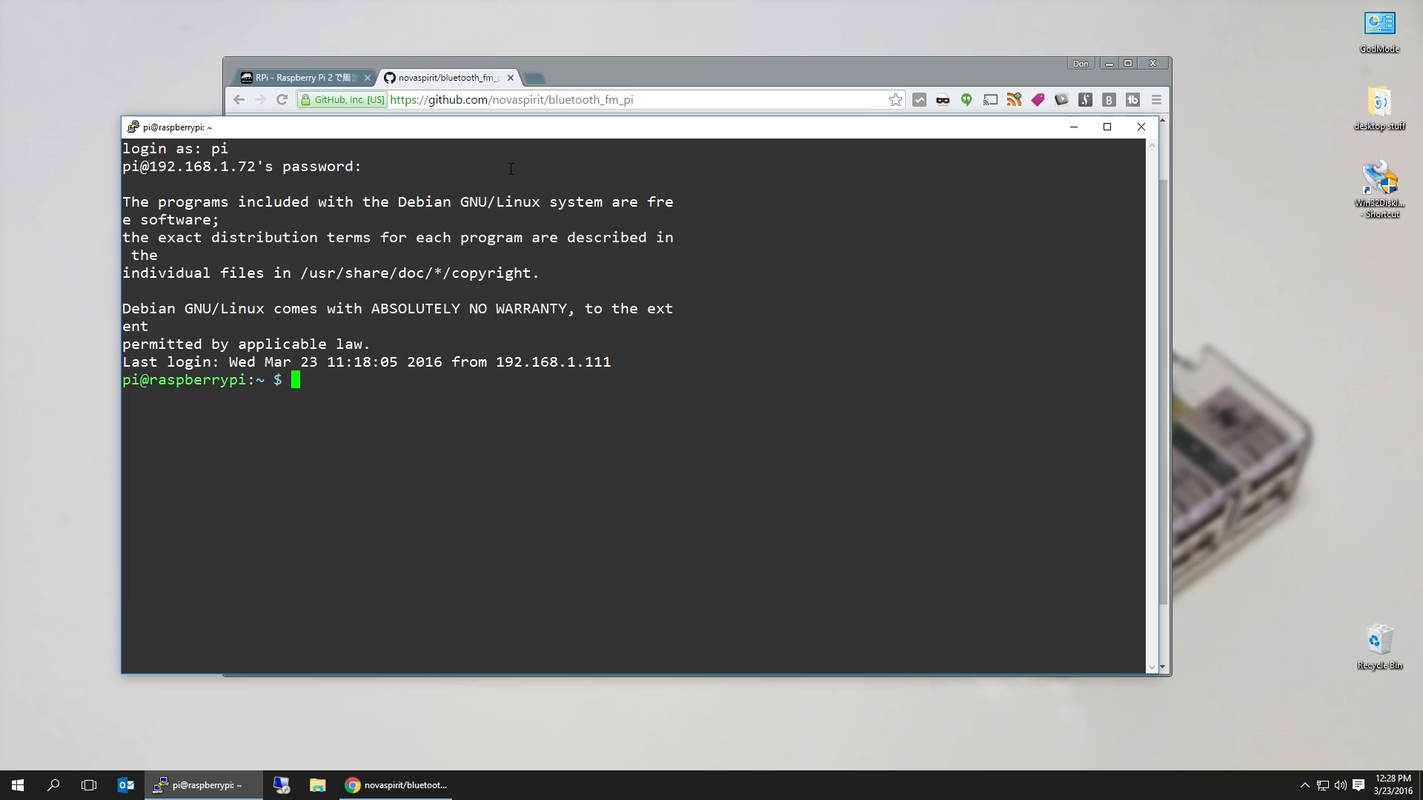
drag(171, 127, 302, 145)
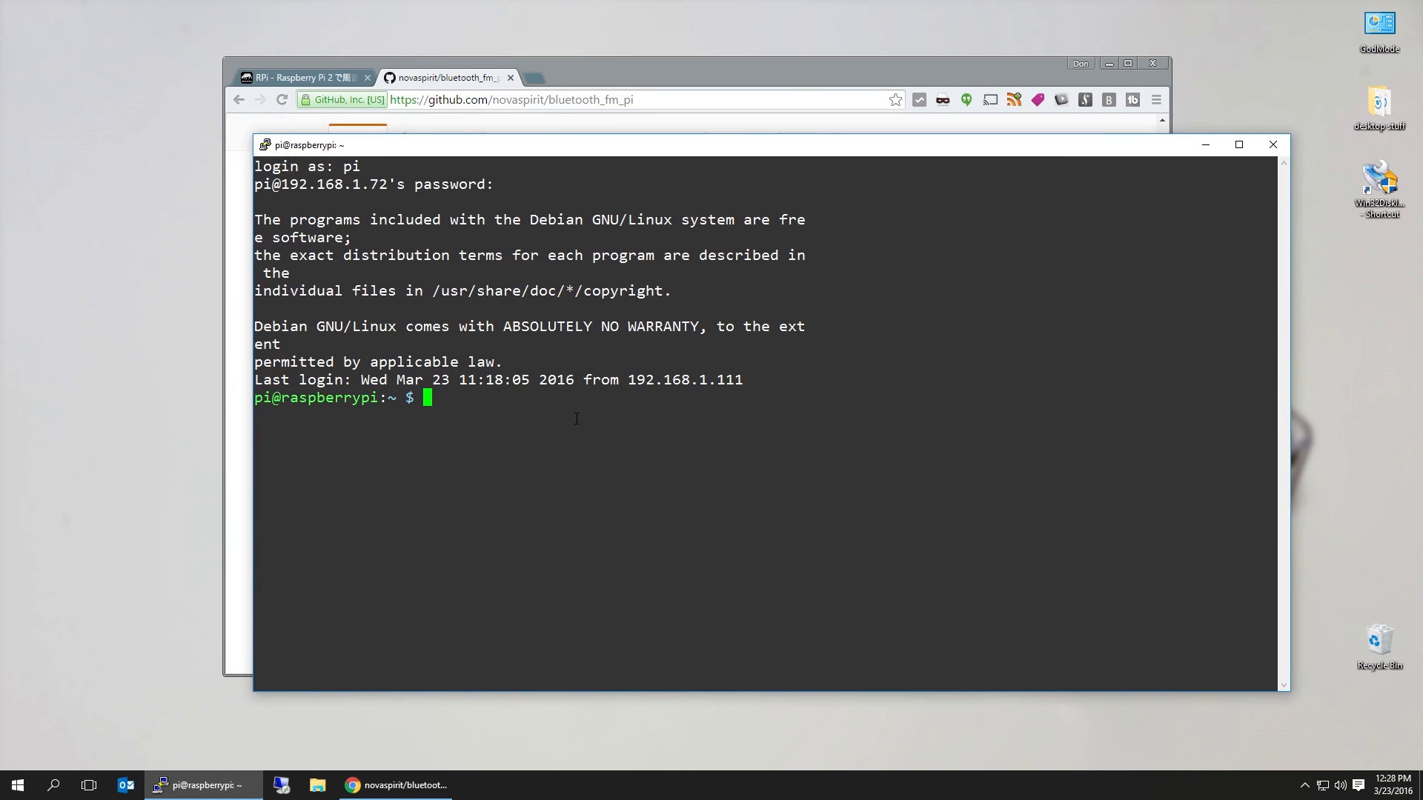
List the home directory, create a pi2fm folder, enter it and list its contents
text(ls)
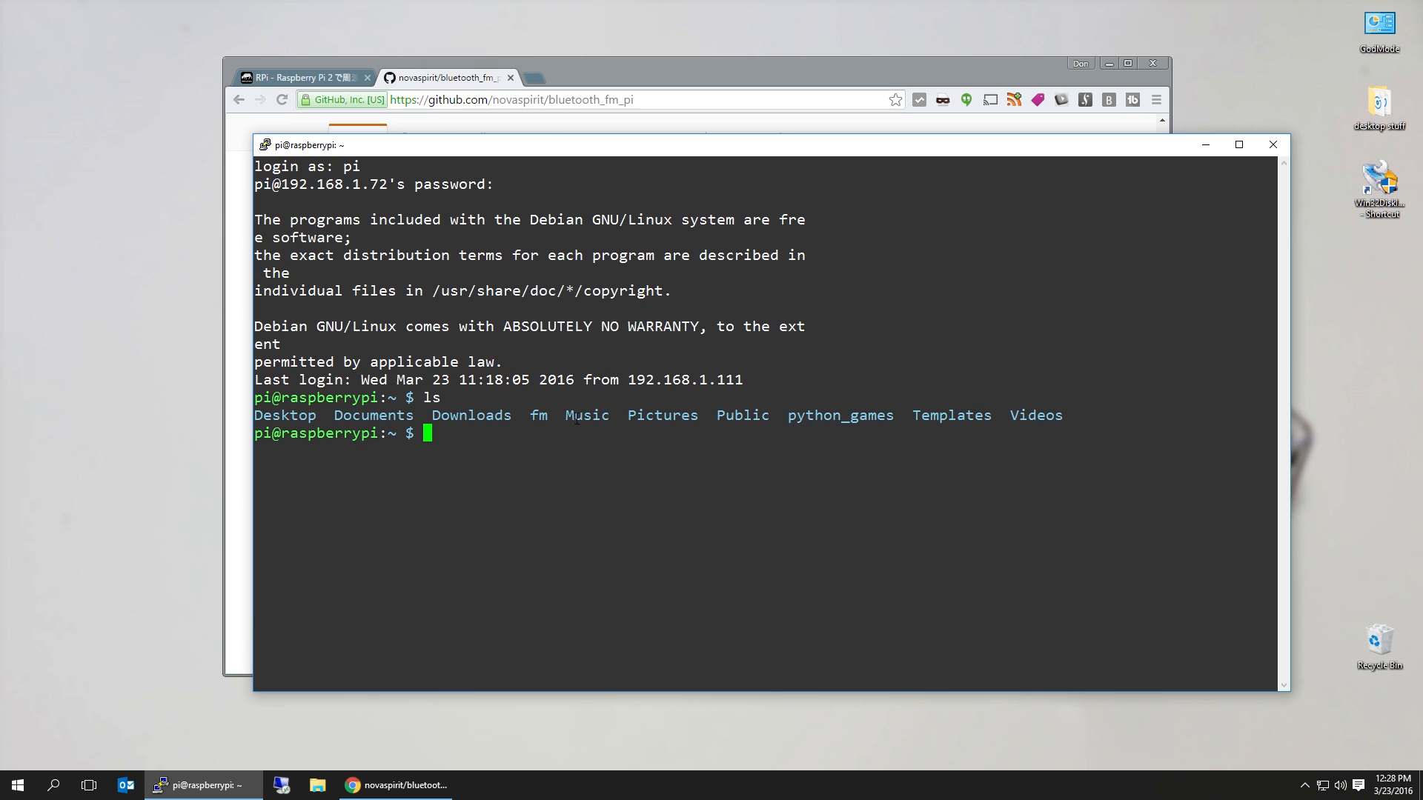
text(m)
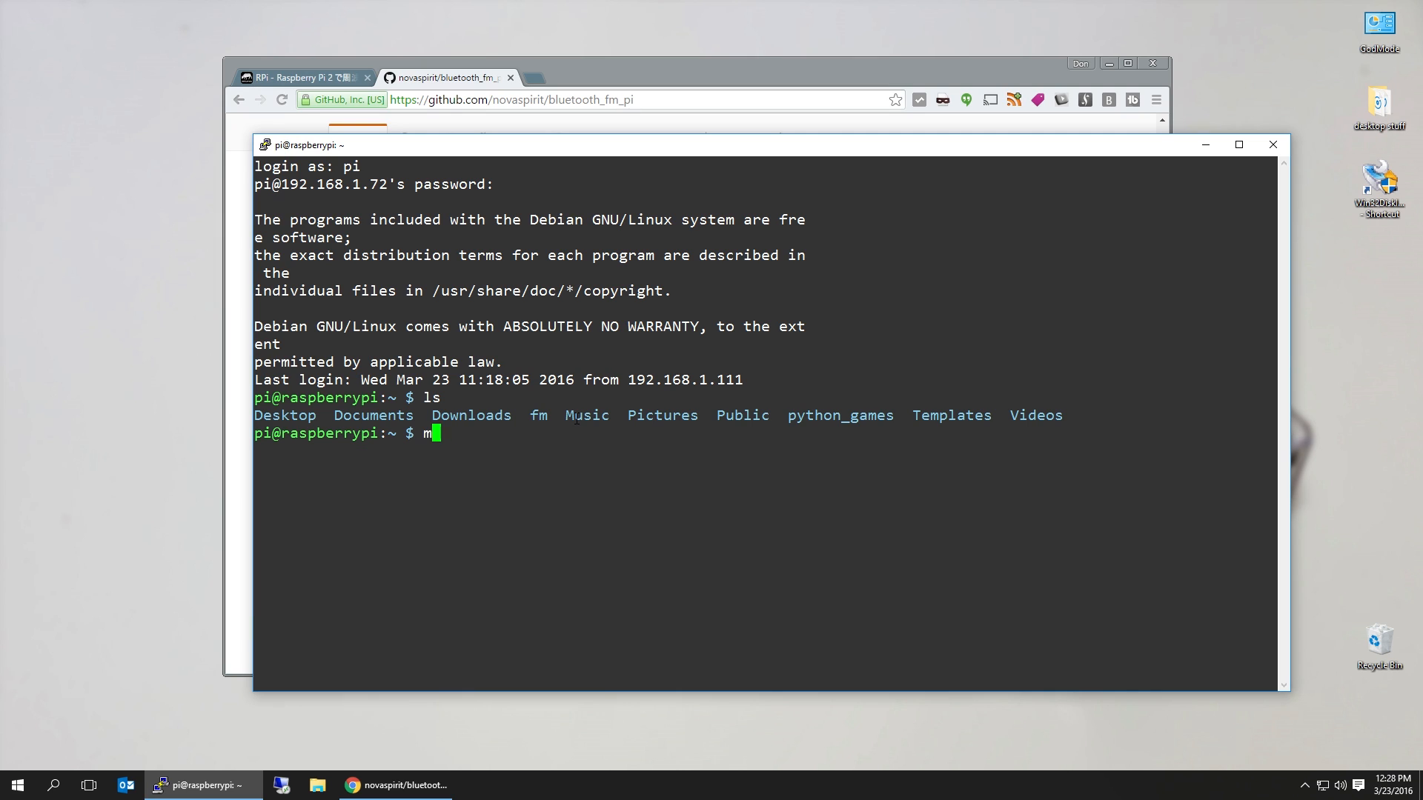
text(kdir pi2fm)
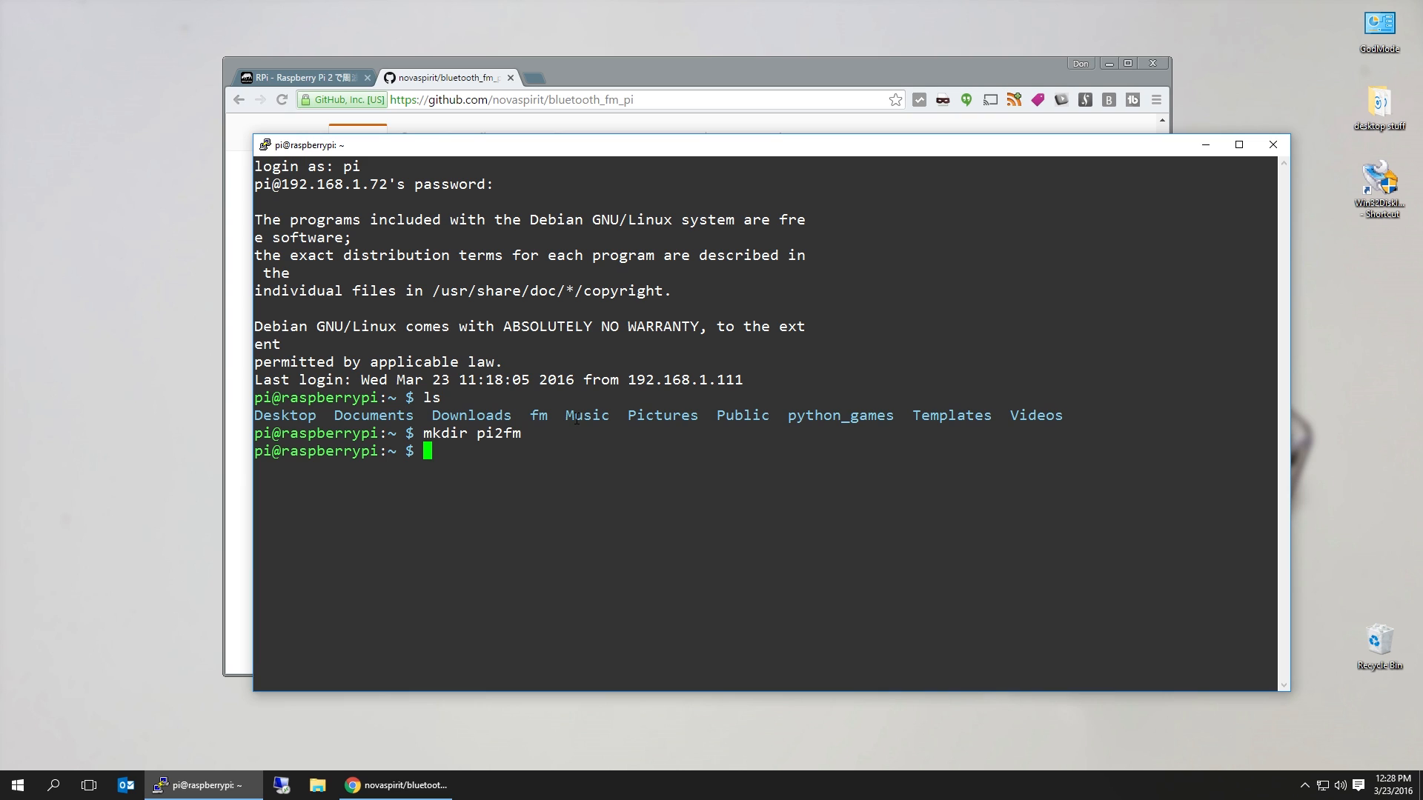
text(cd pi2fm)
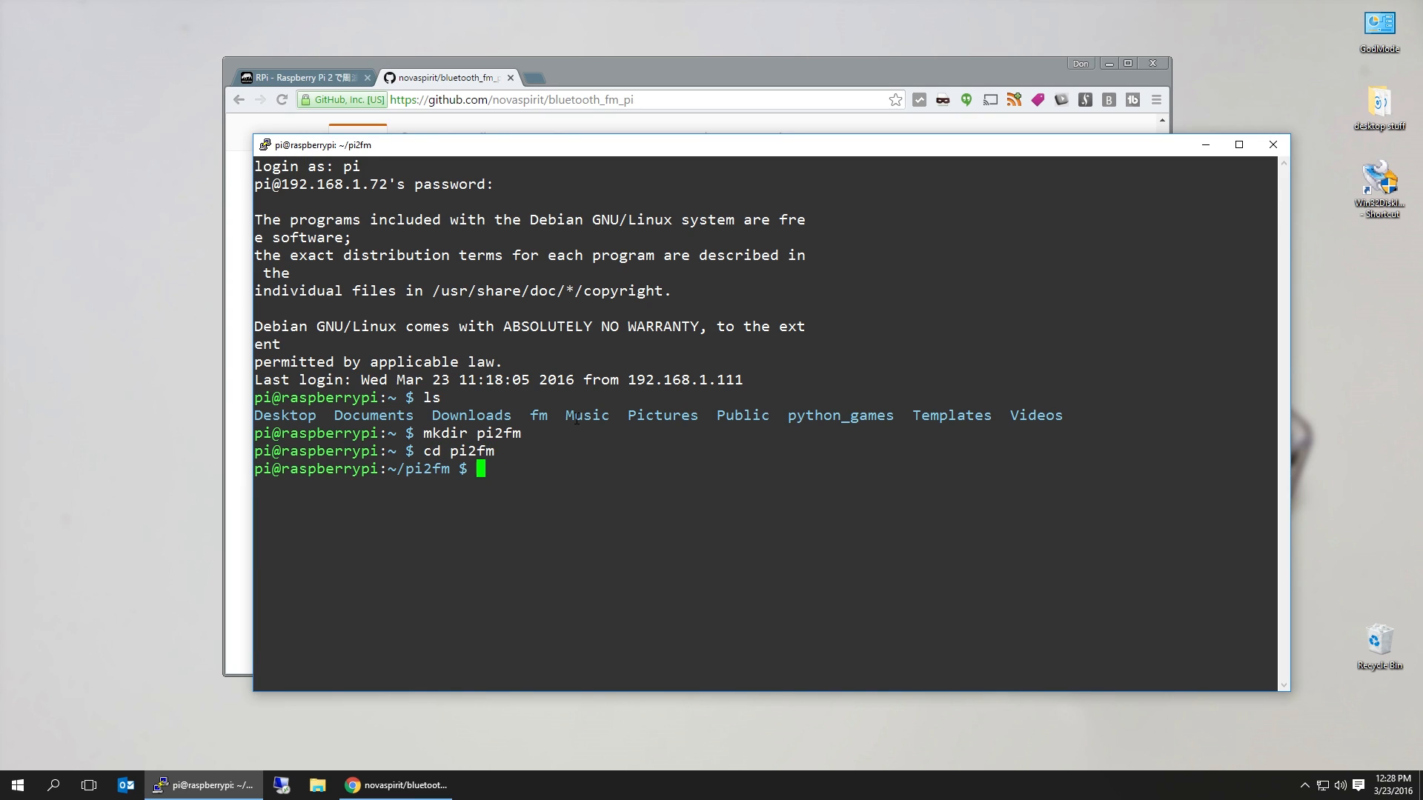
text(ls)
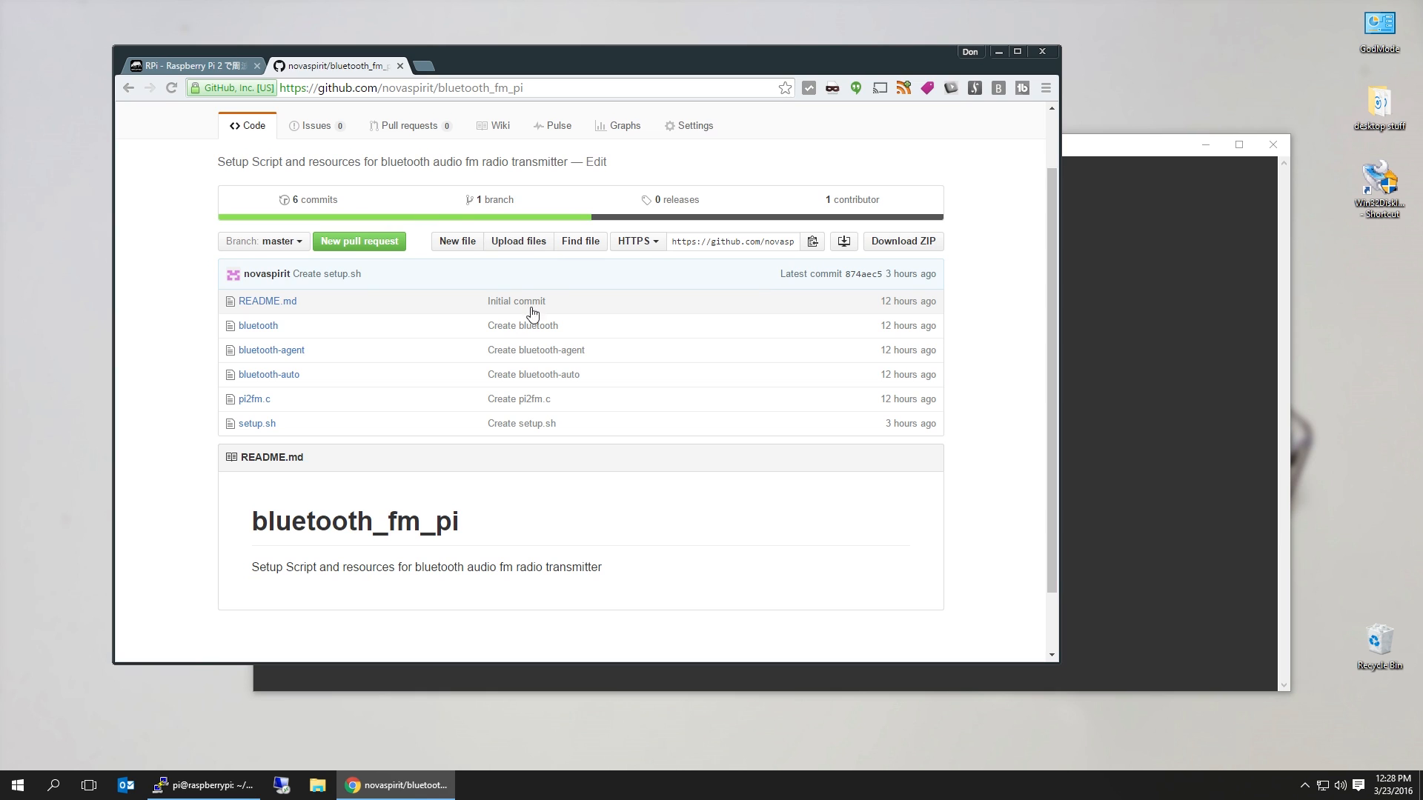
mouse_move(282, 412)
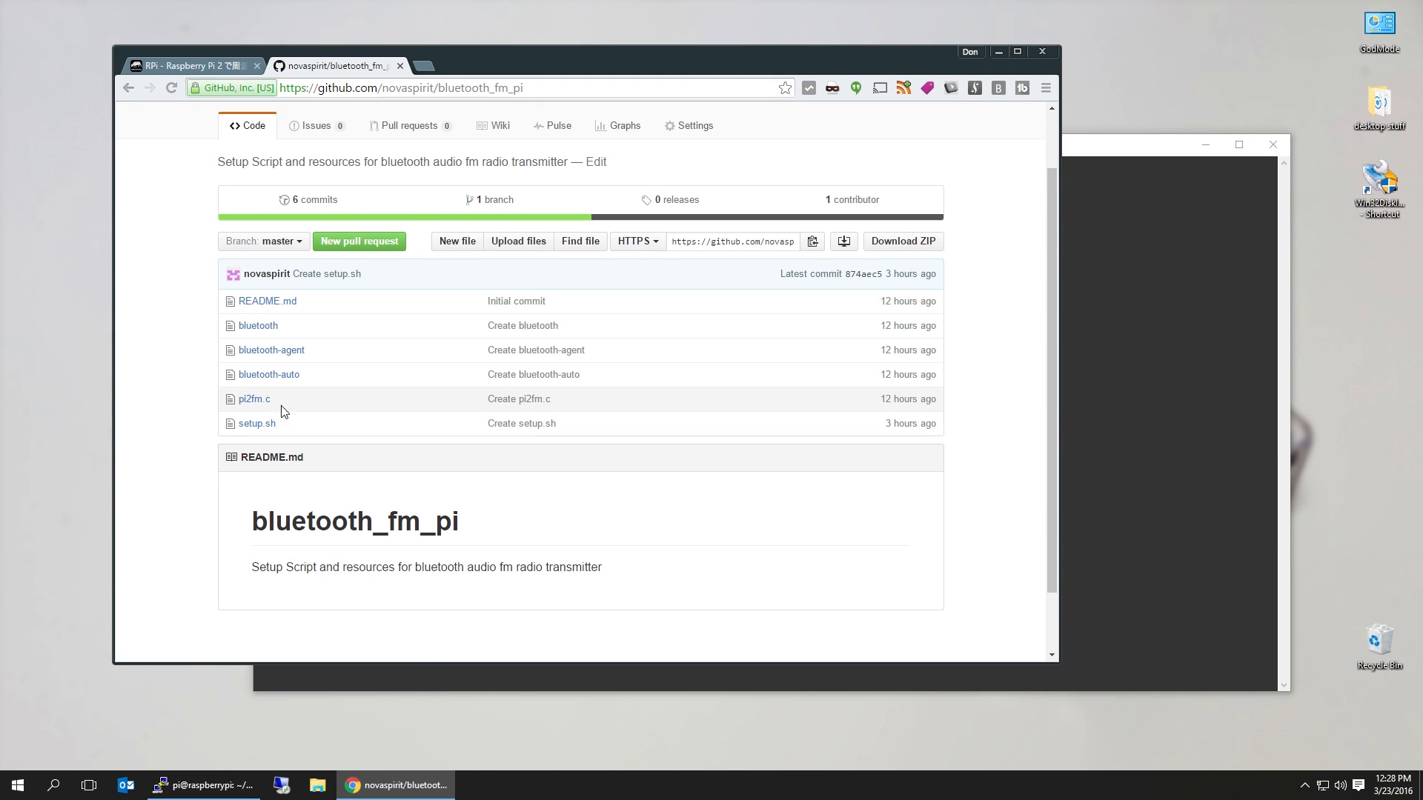
Open the pi2fm.c source file from the bluetooth_fm_pi repository
click(254, 398)
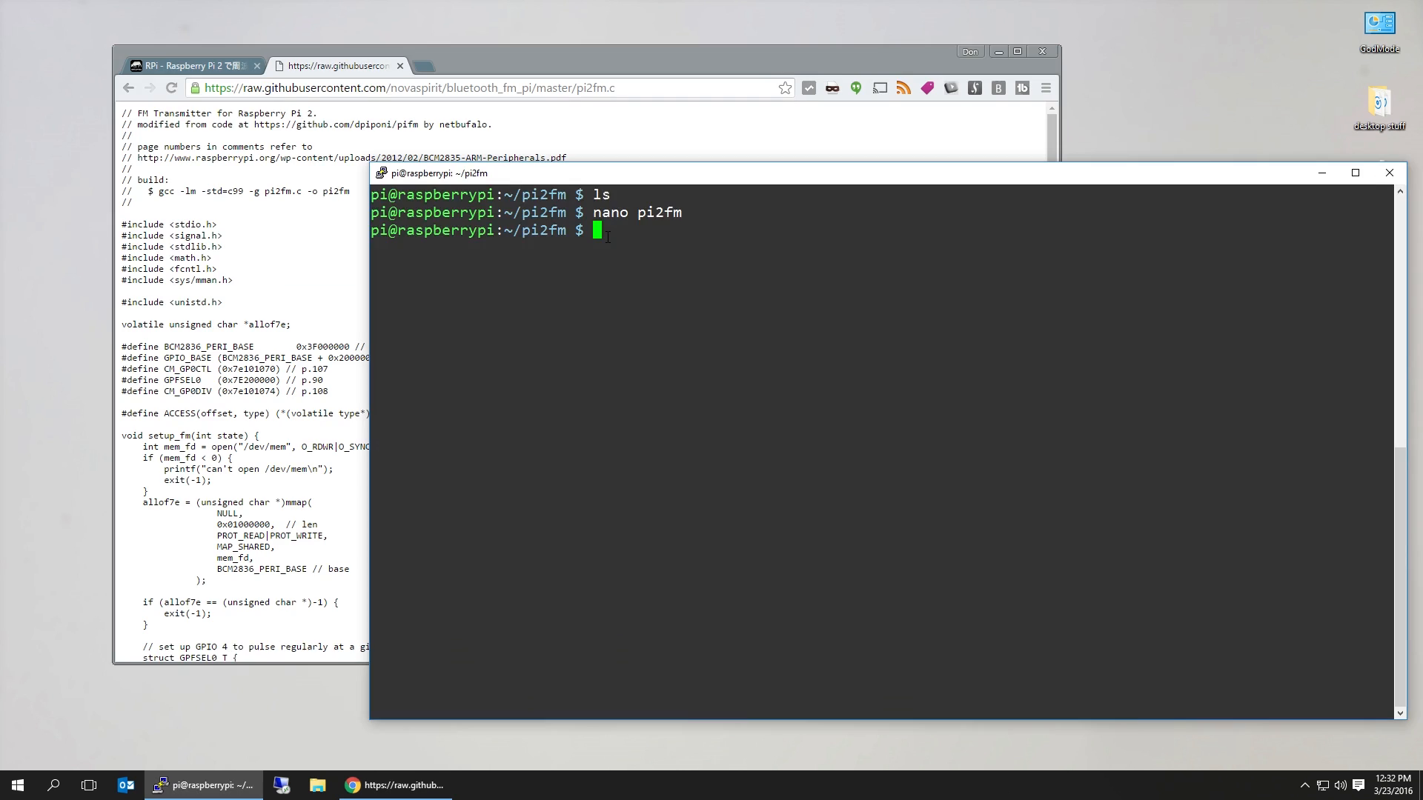
Run nano pi2fm.c to create the source file in the pi2fm folder
text(nano)
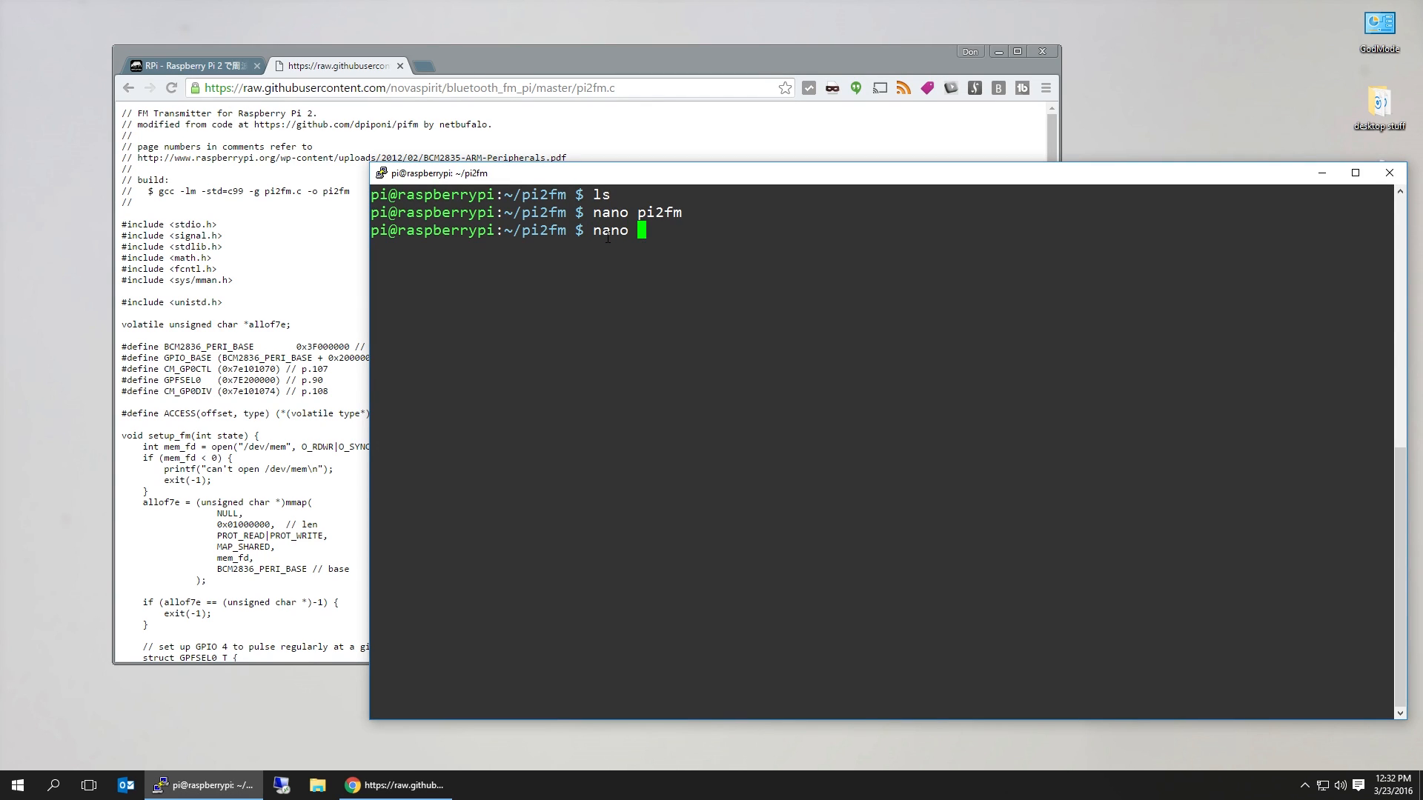
text(pi2fm.c)
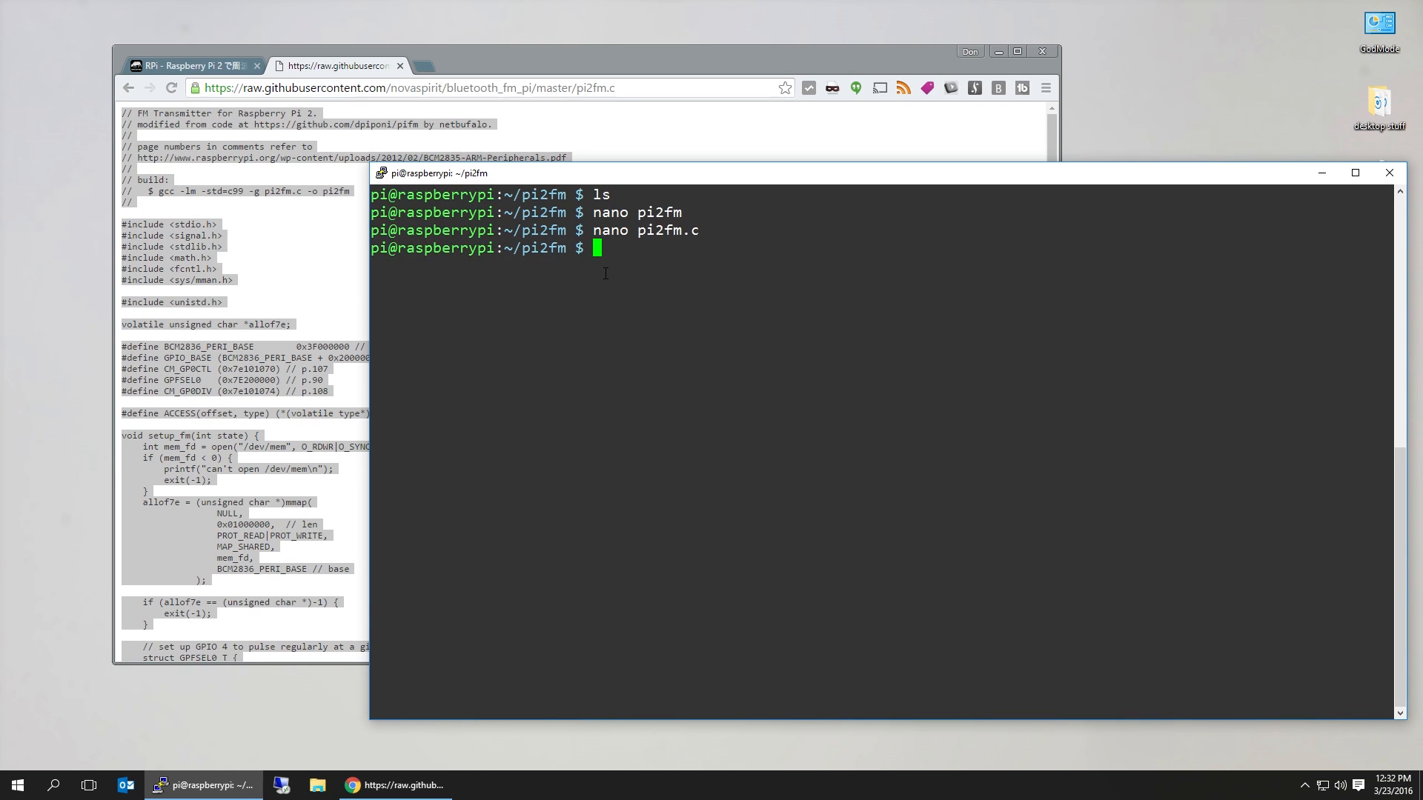
Compile with gcc -lm -std=c99 pi2fm.c -o pi2fm, then list the folder
text(gcc)
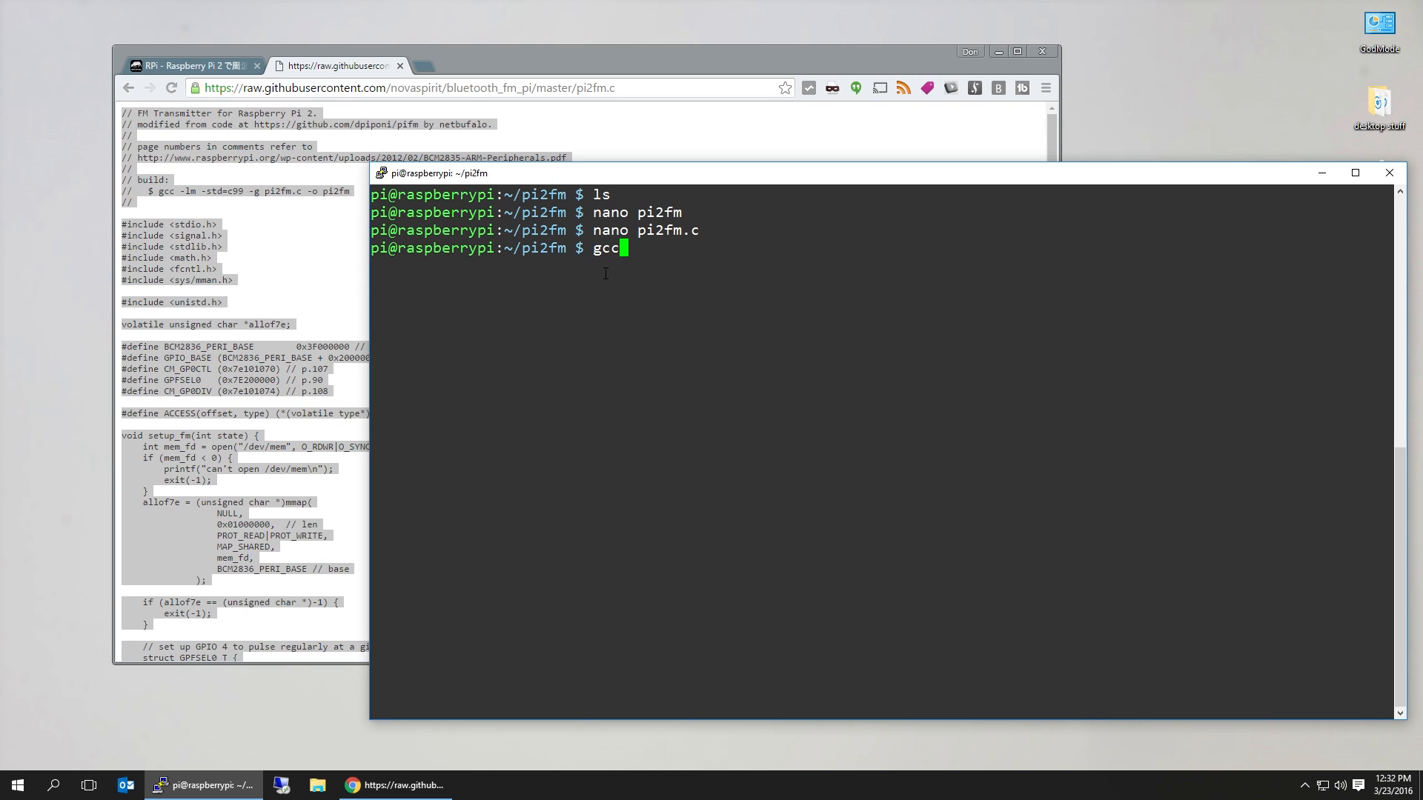
text(-)
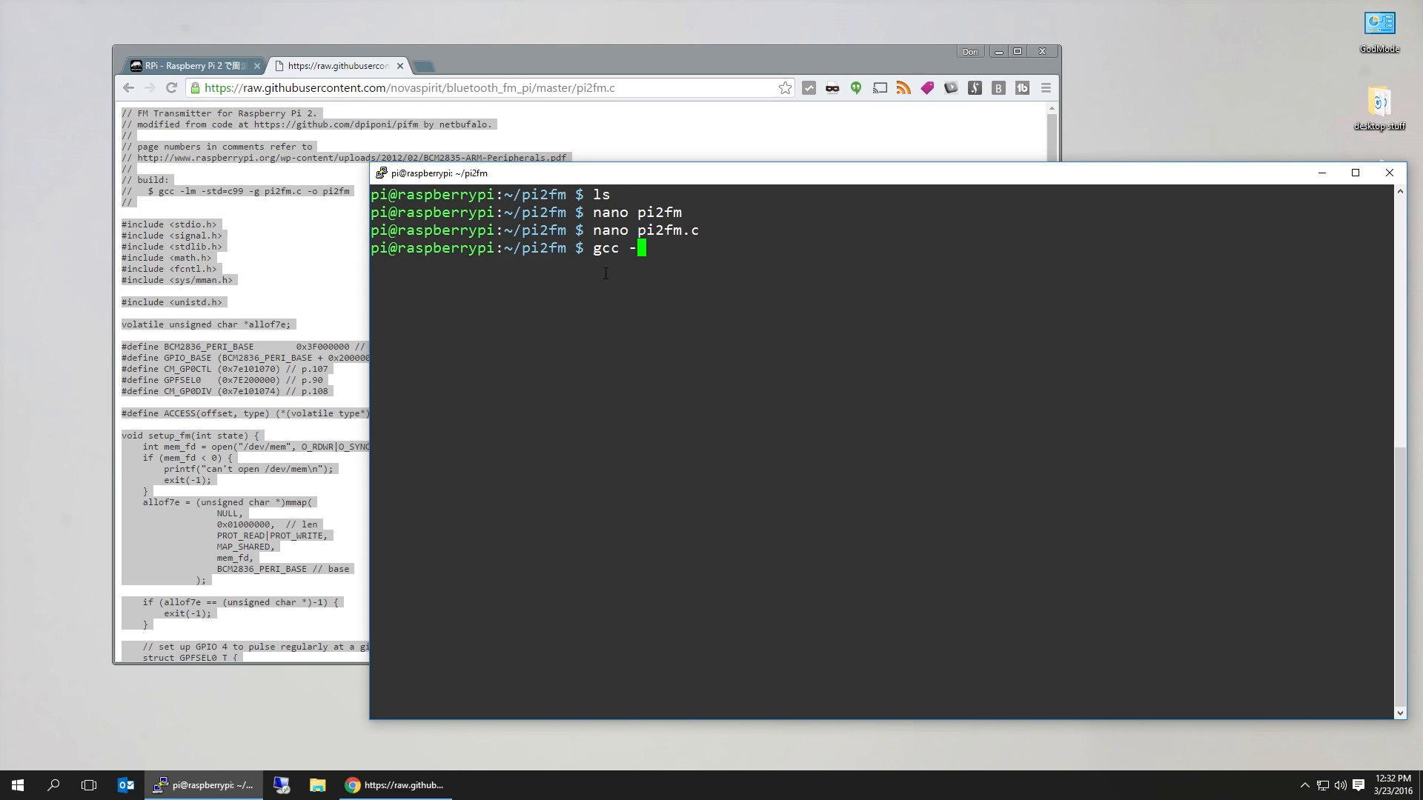
text(lm -s)
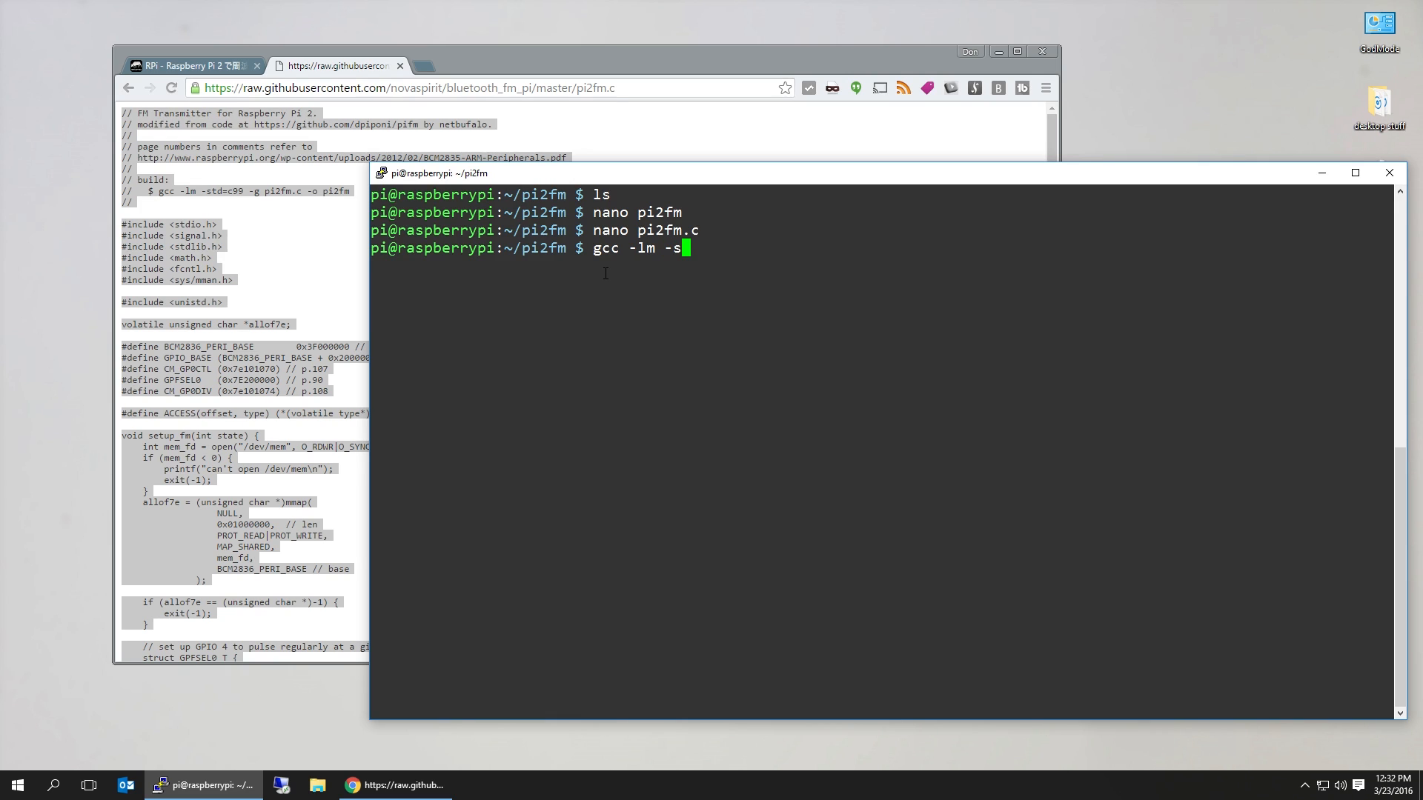
text(td=)
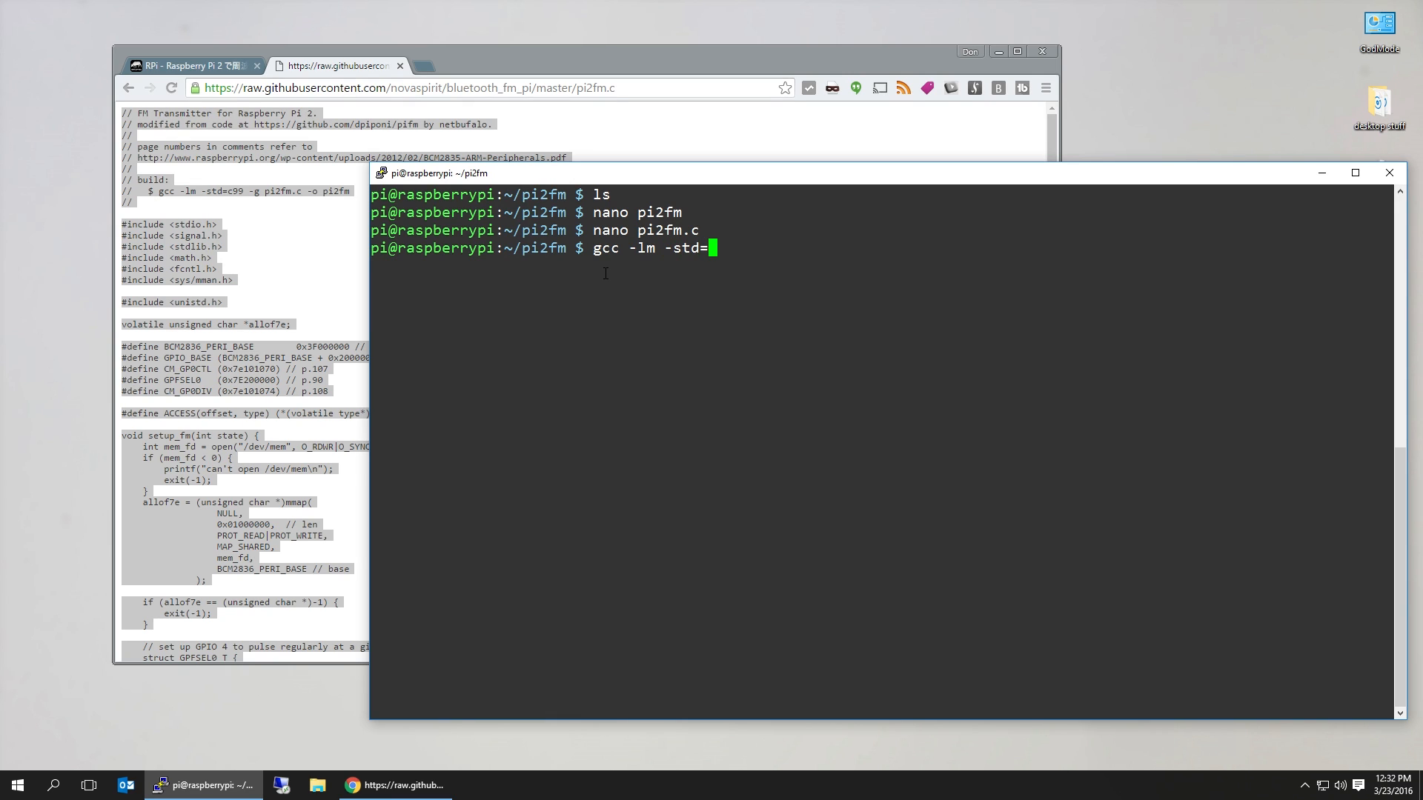
text(99)
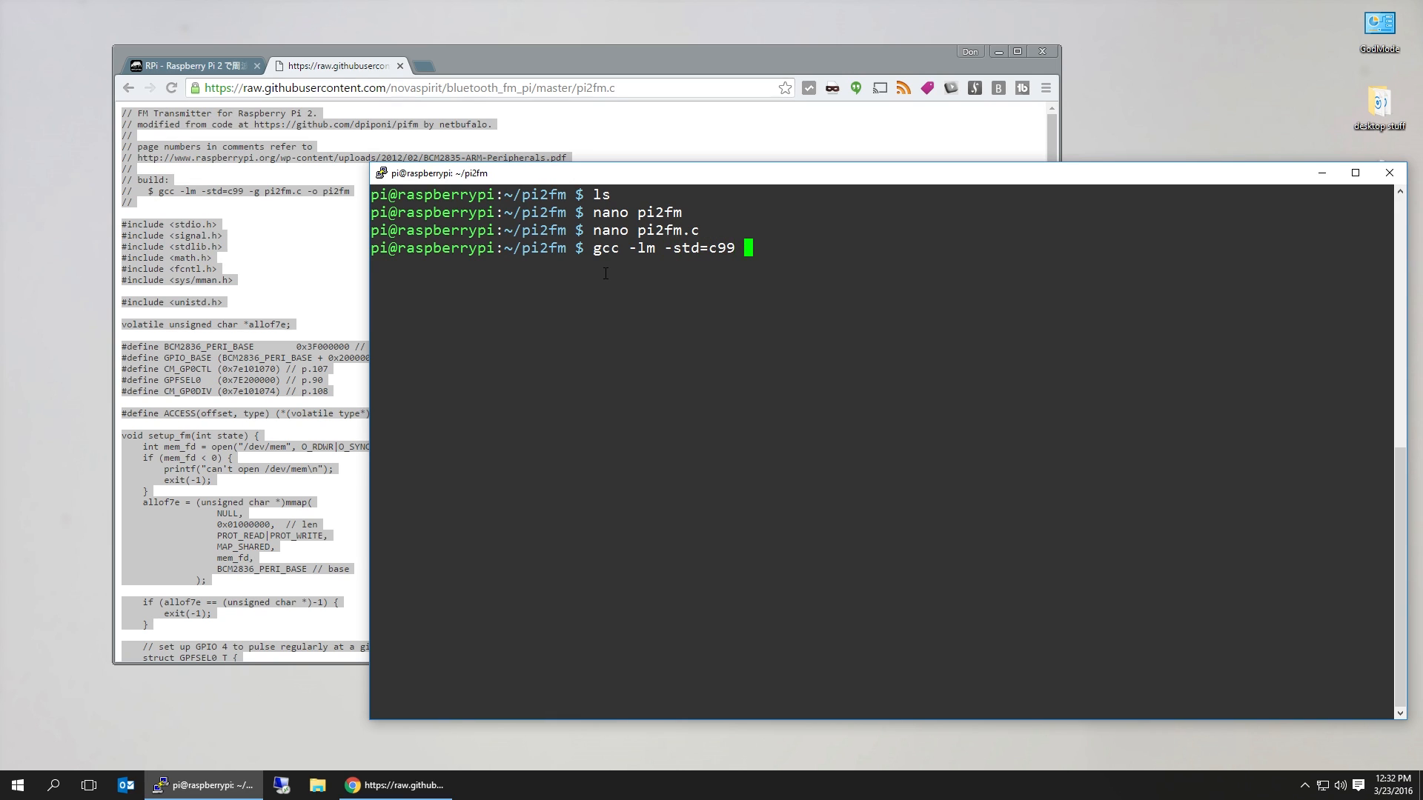
text(pi2fm -)
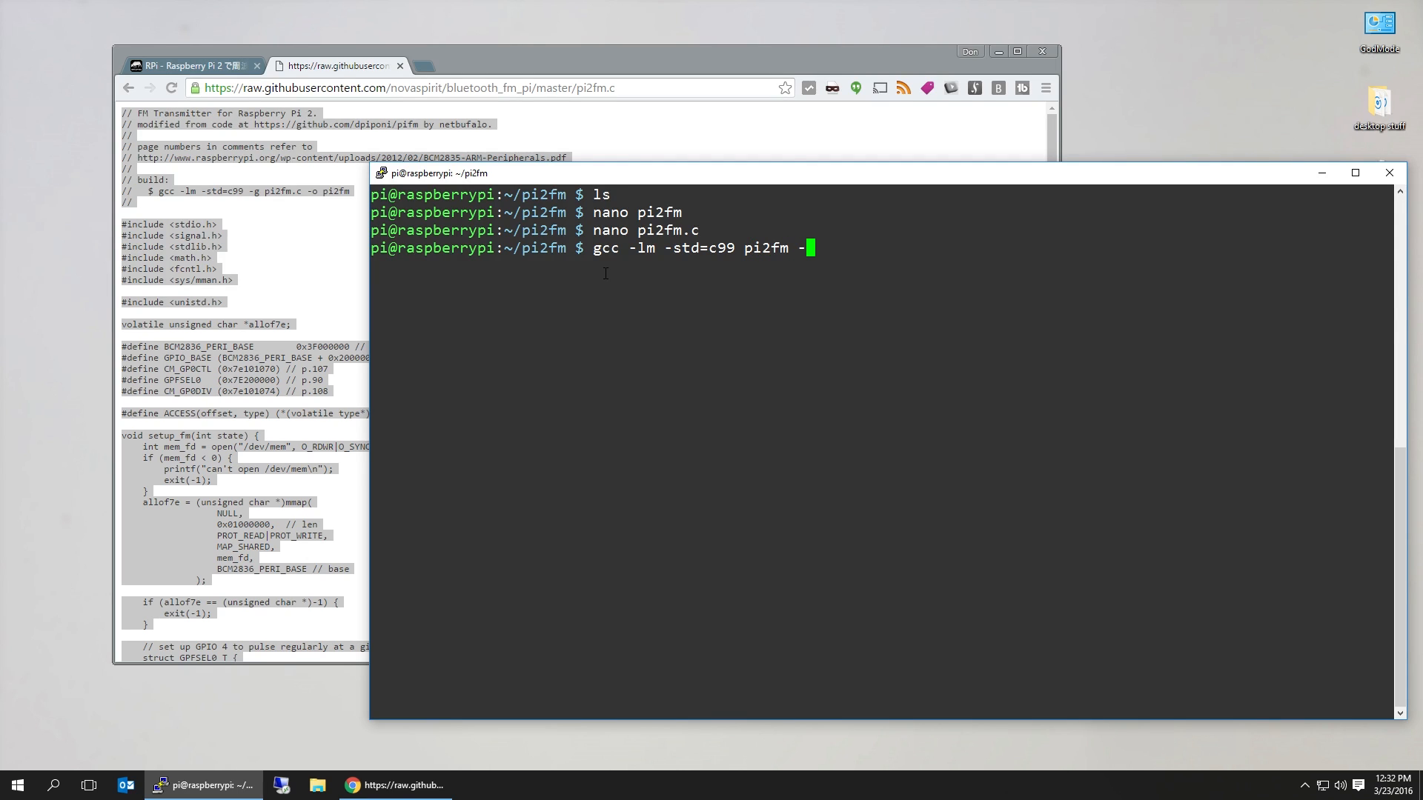
text(o pi2g)
text(gcc -lm -std=c99 pi2fm.c -o pi2fm)
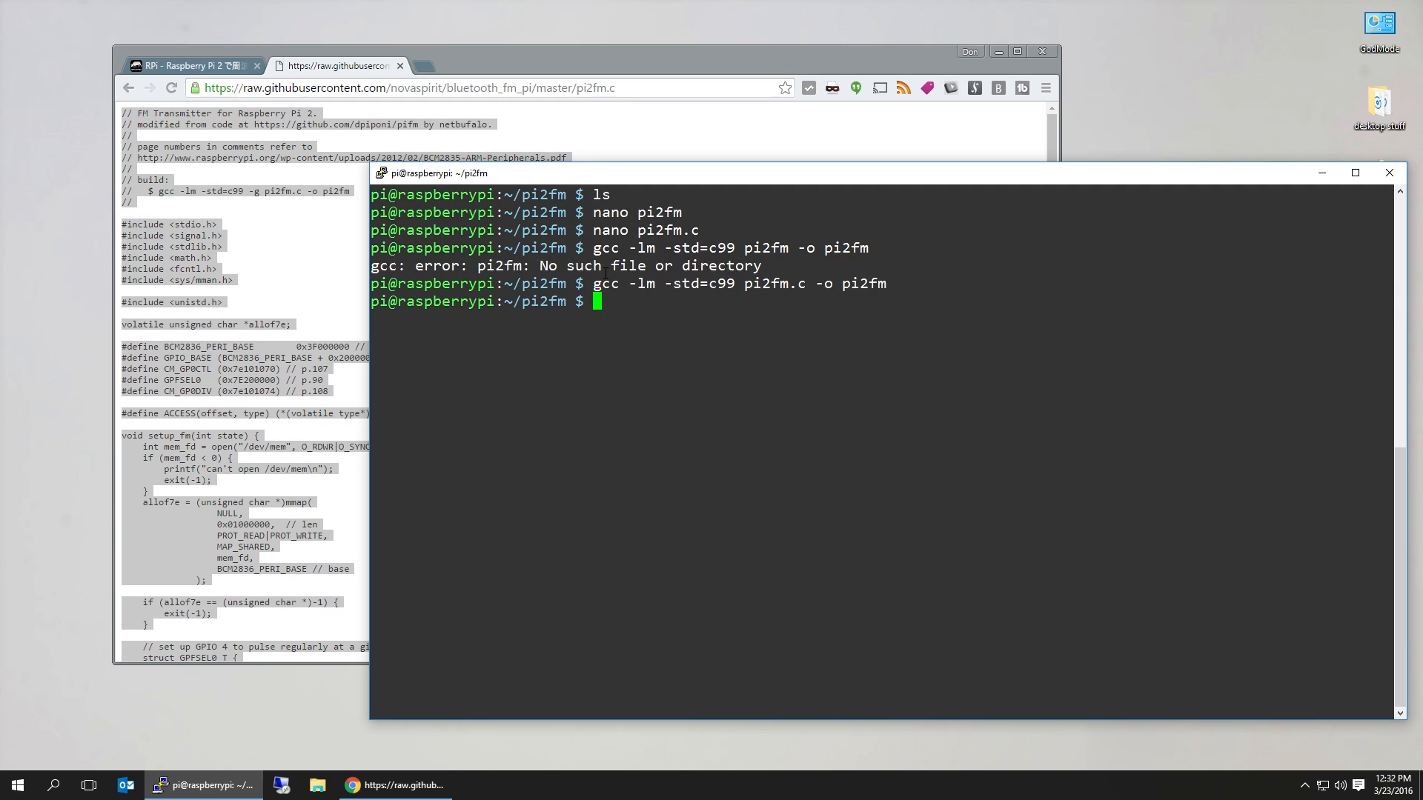
text(ls)
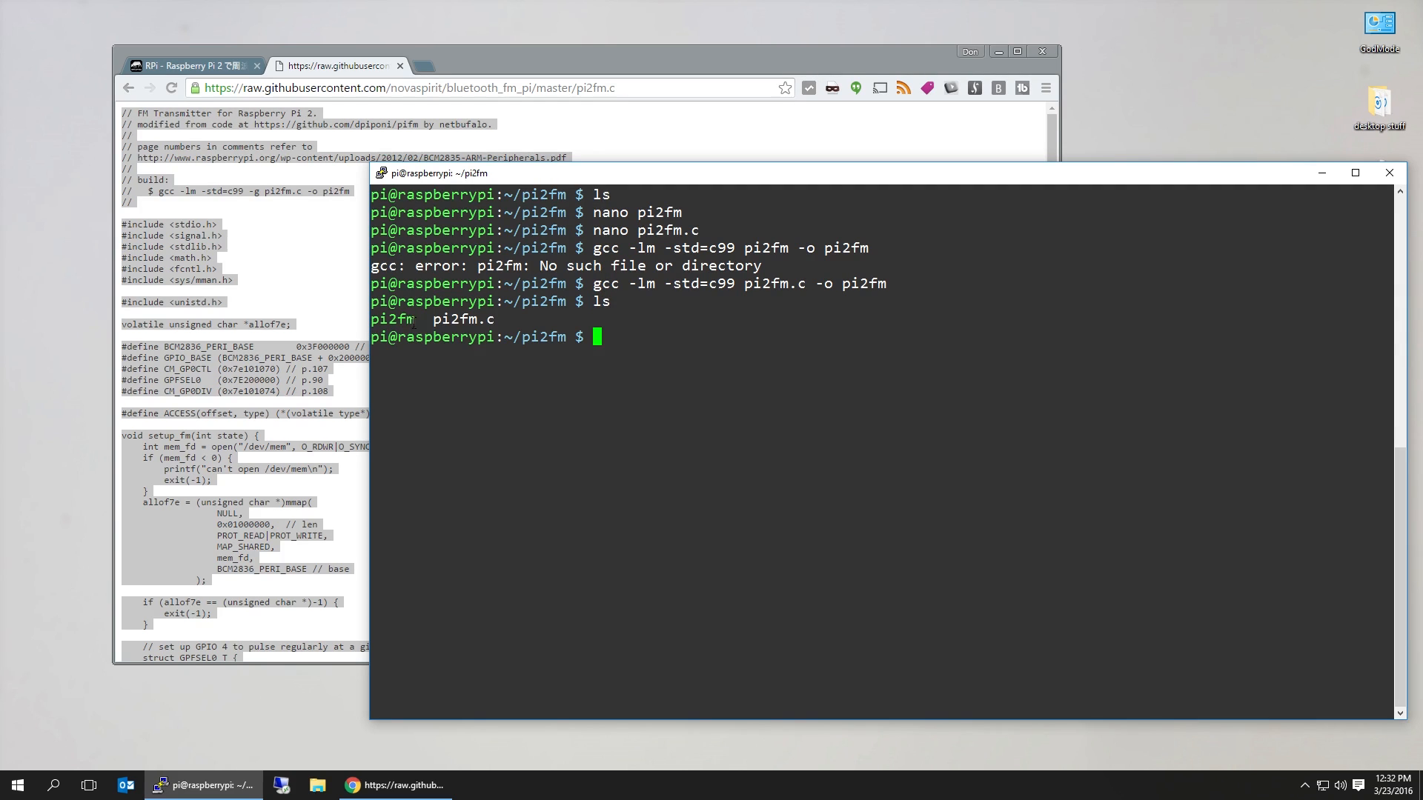
text(.)
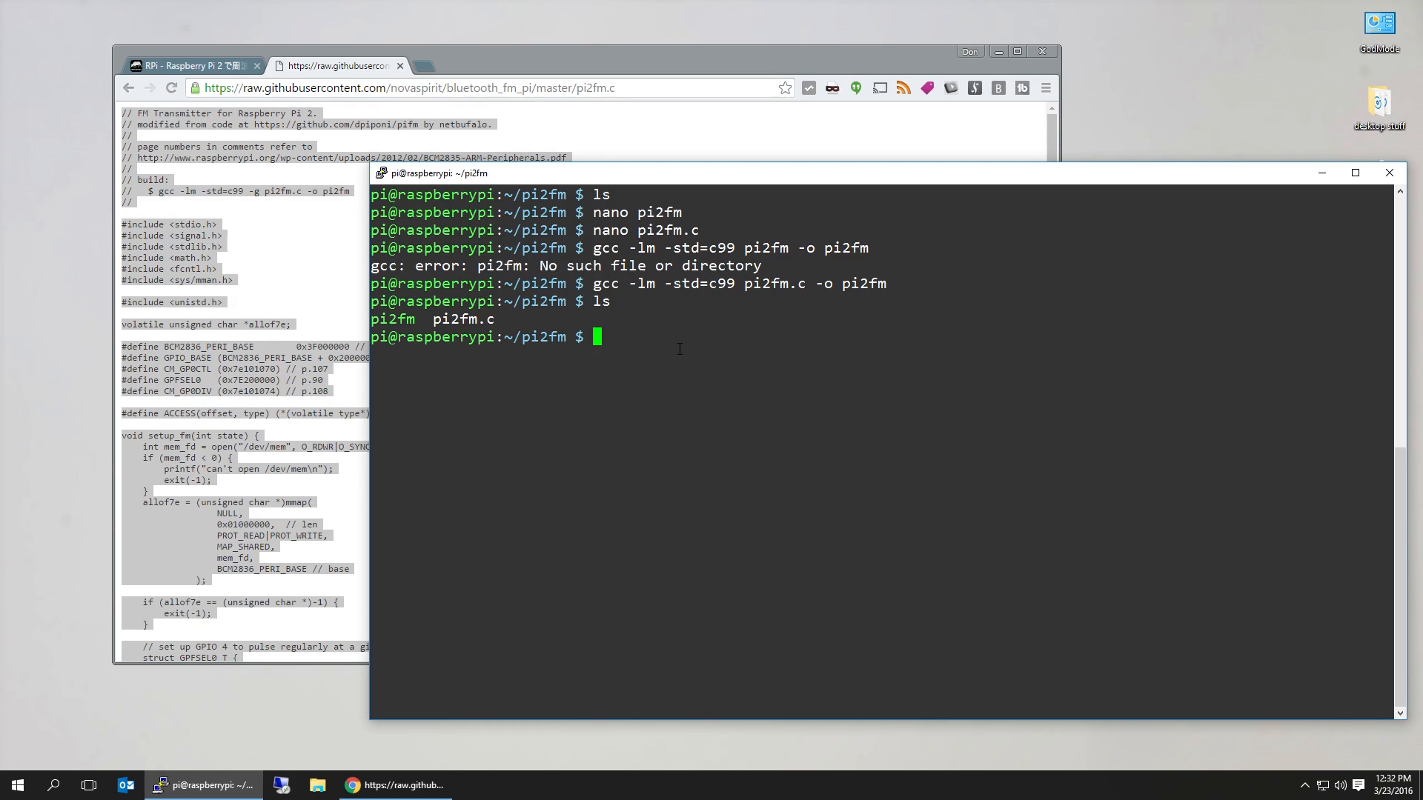
Type sudo ./pi2fm /home/pi/Downloads/shatter.wav with an 87.x frequency argument
text(sudo)
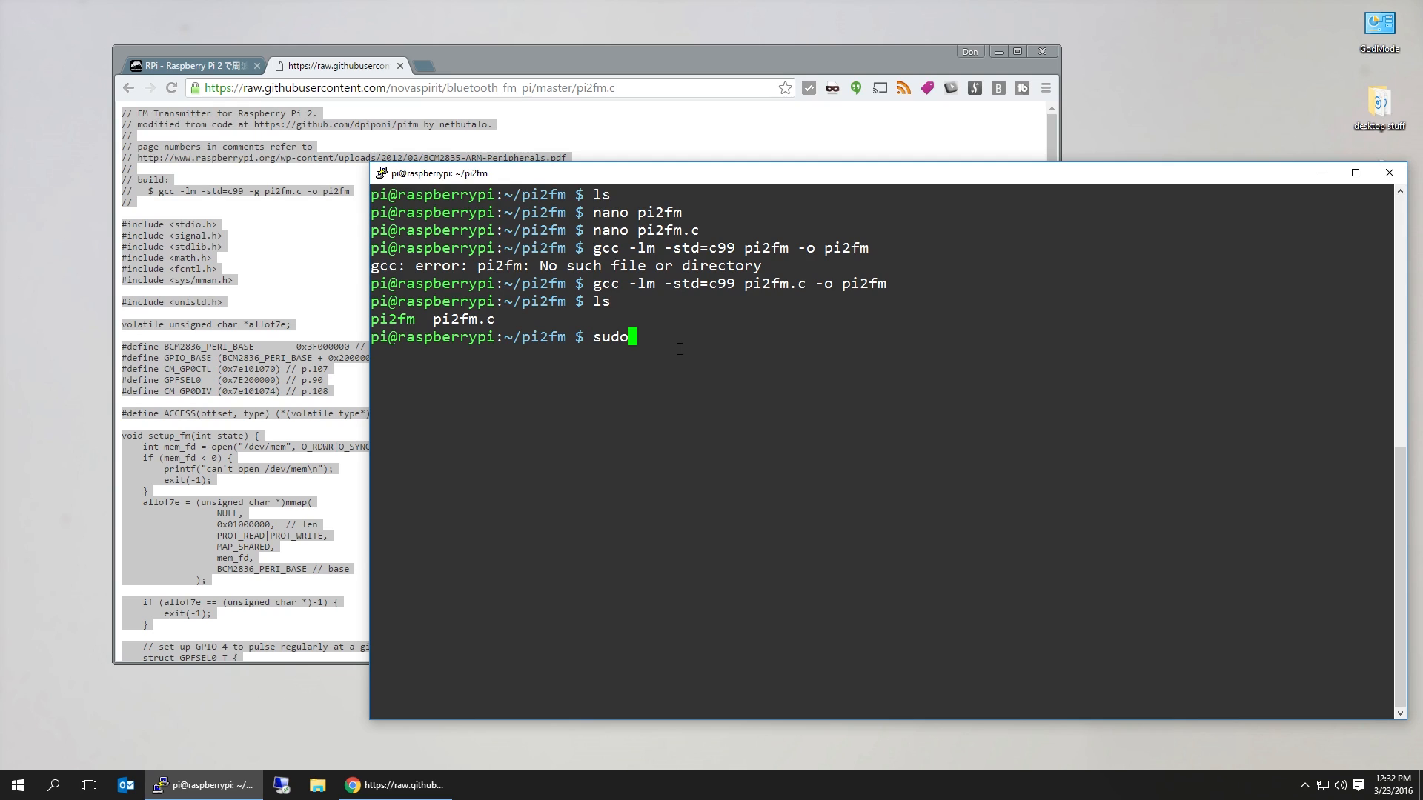
text(./p)
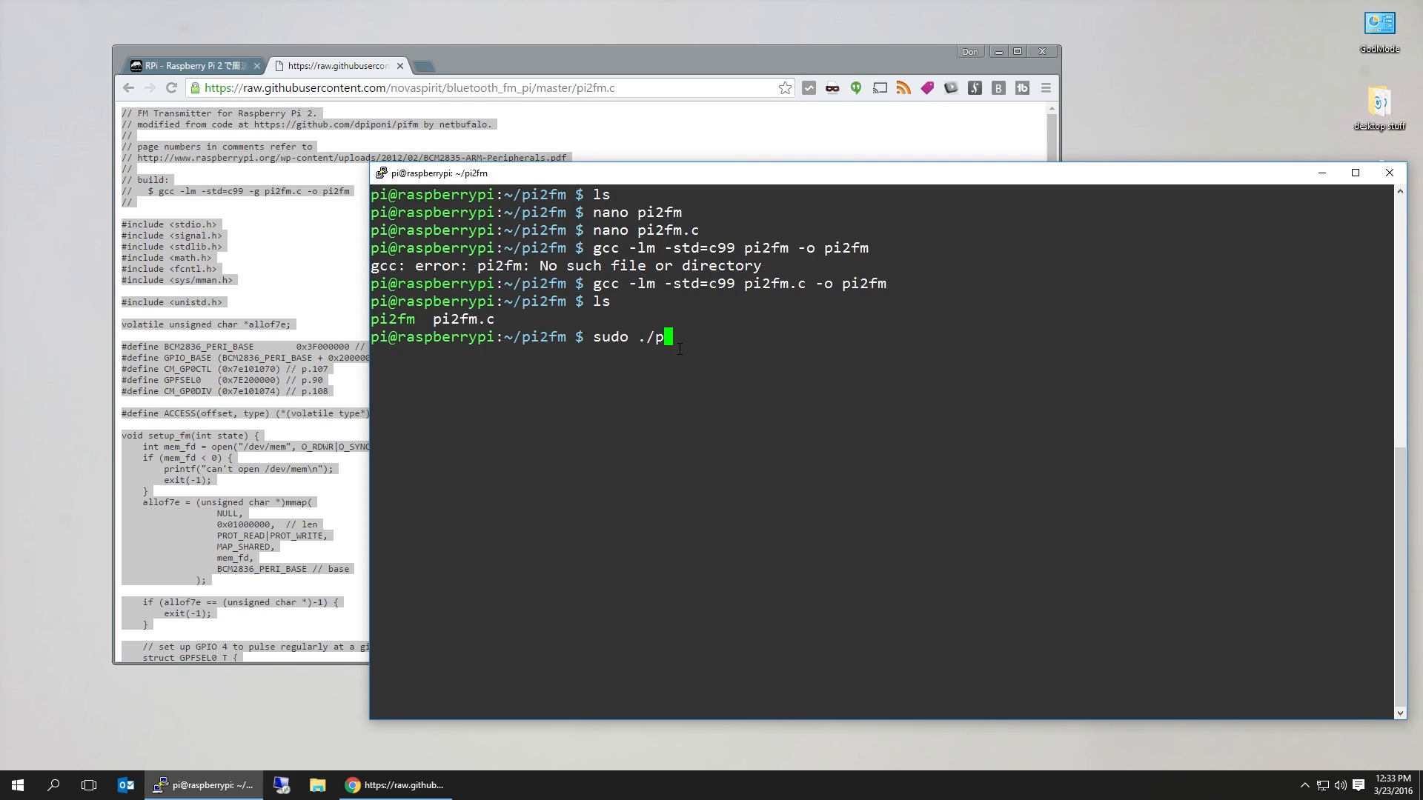
text(i2fm)
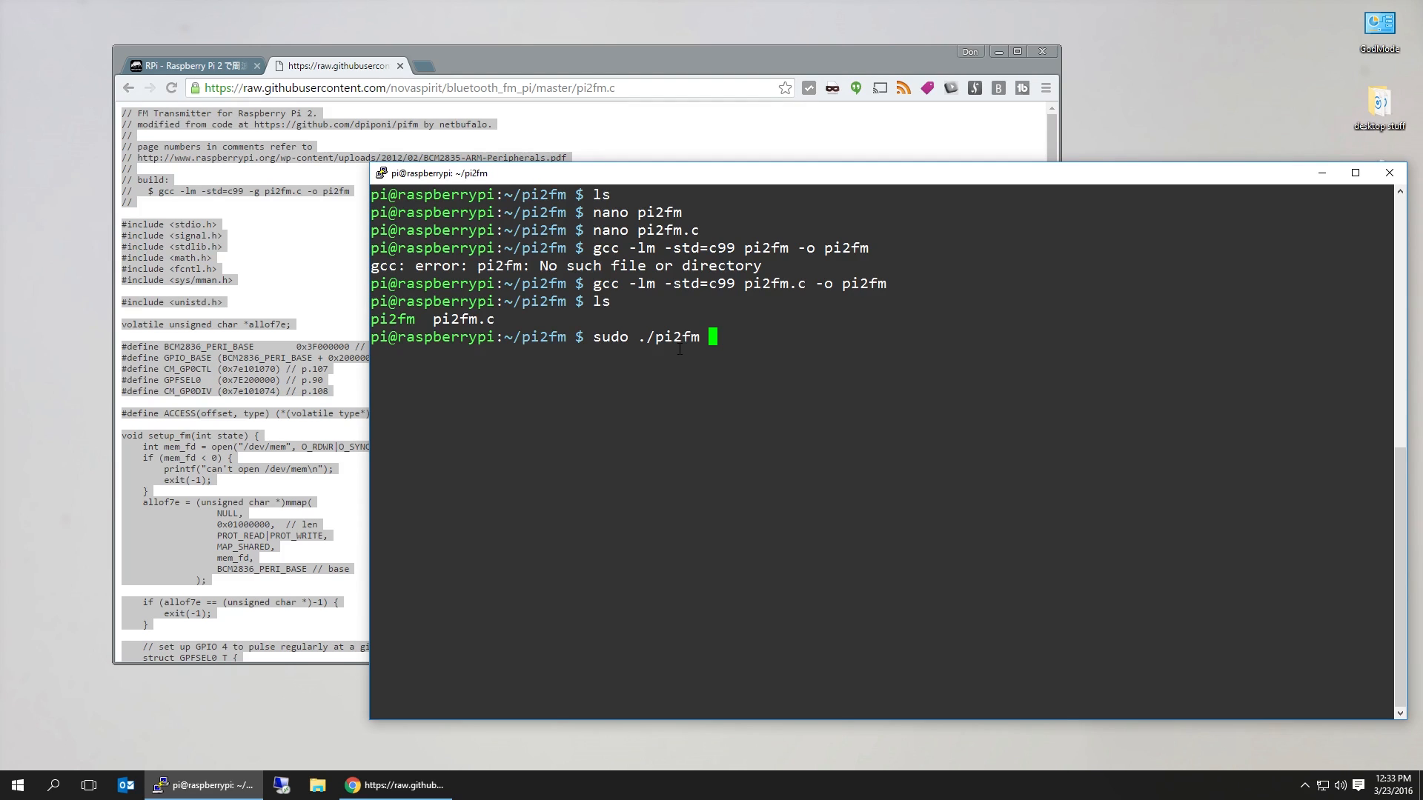
text(/home/pi/Do)
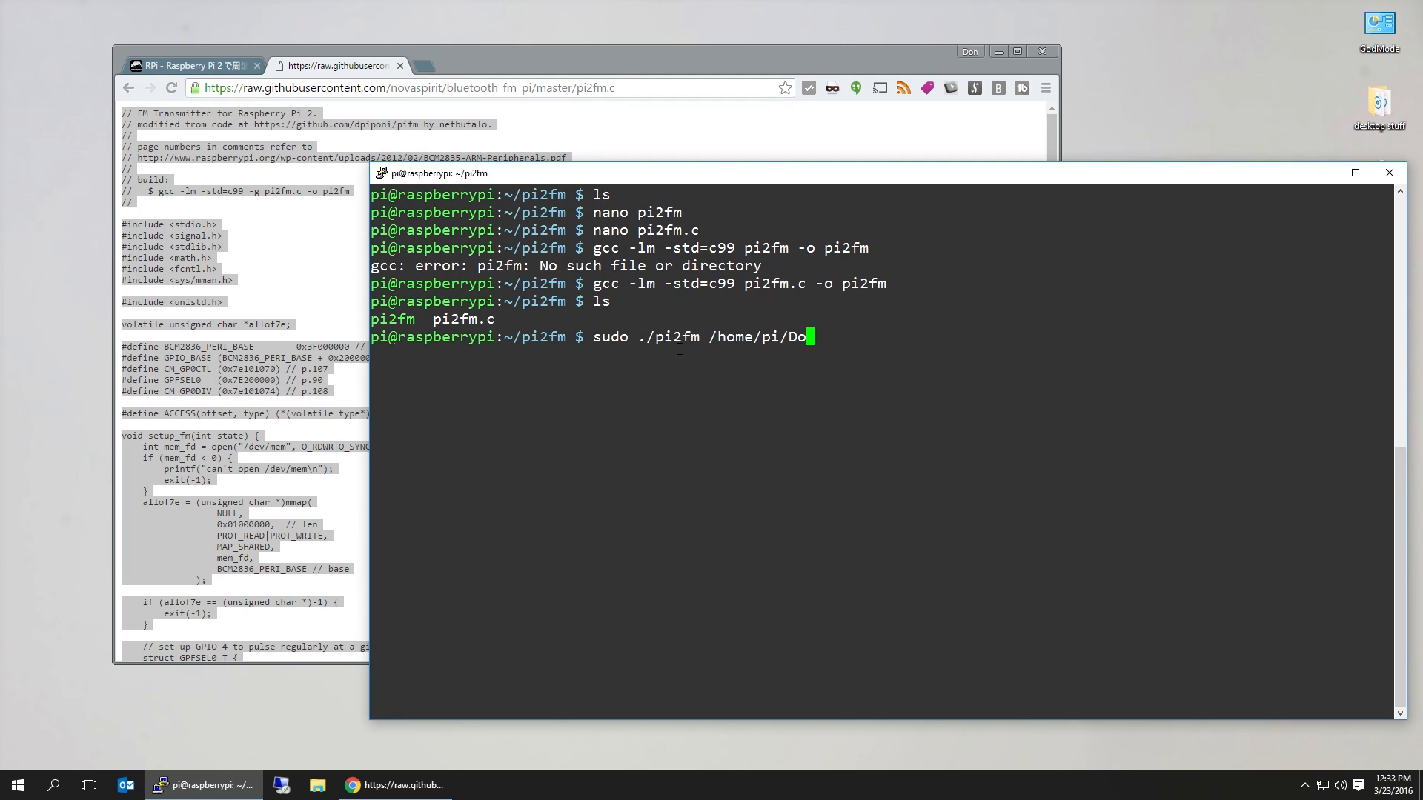
text(wnloads/shatter.wav)
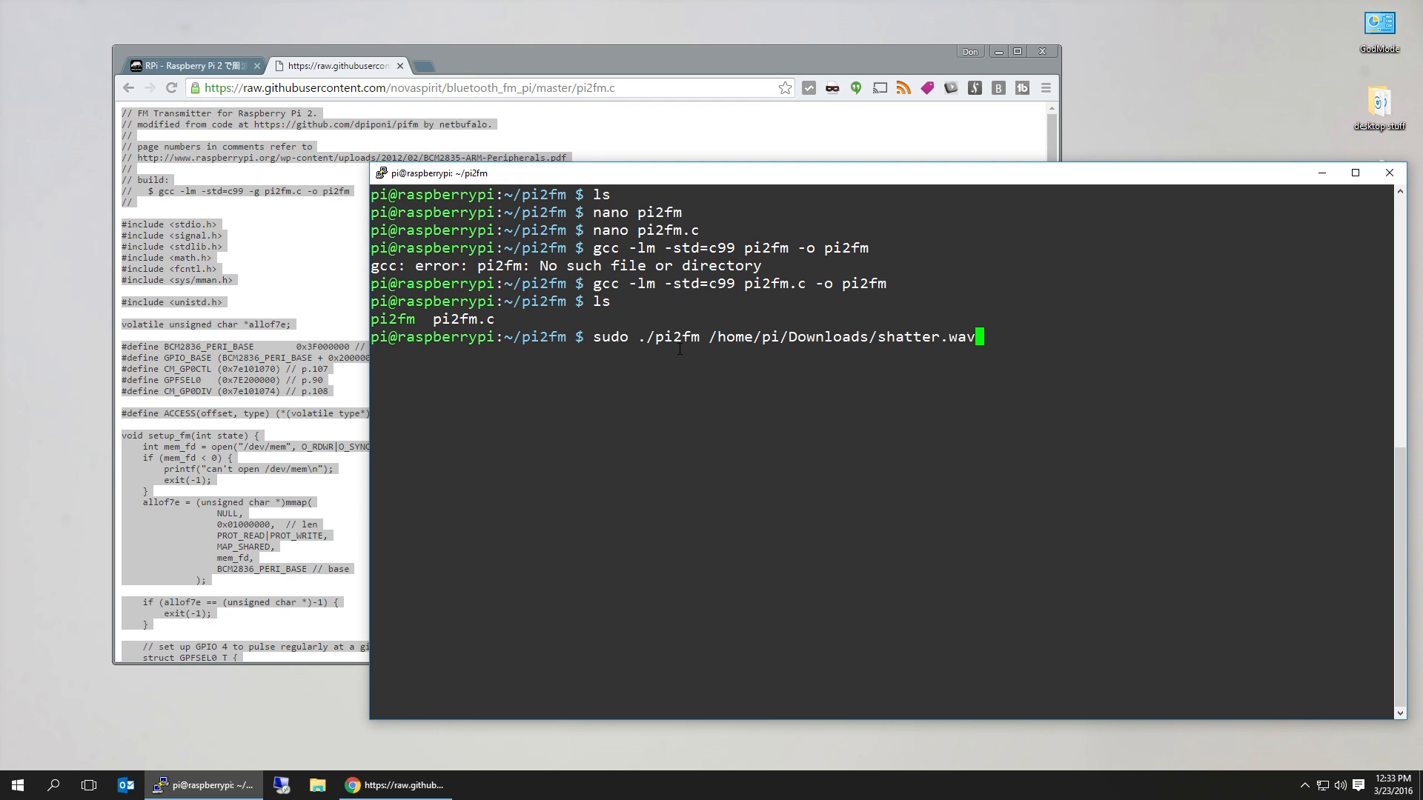
text(8)
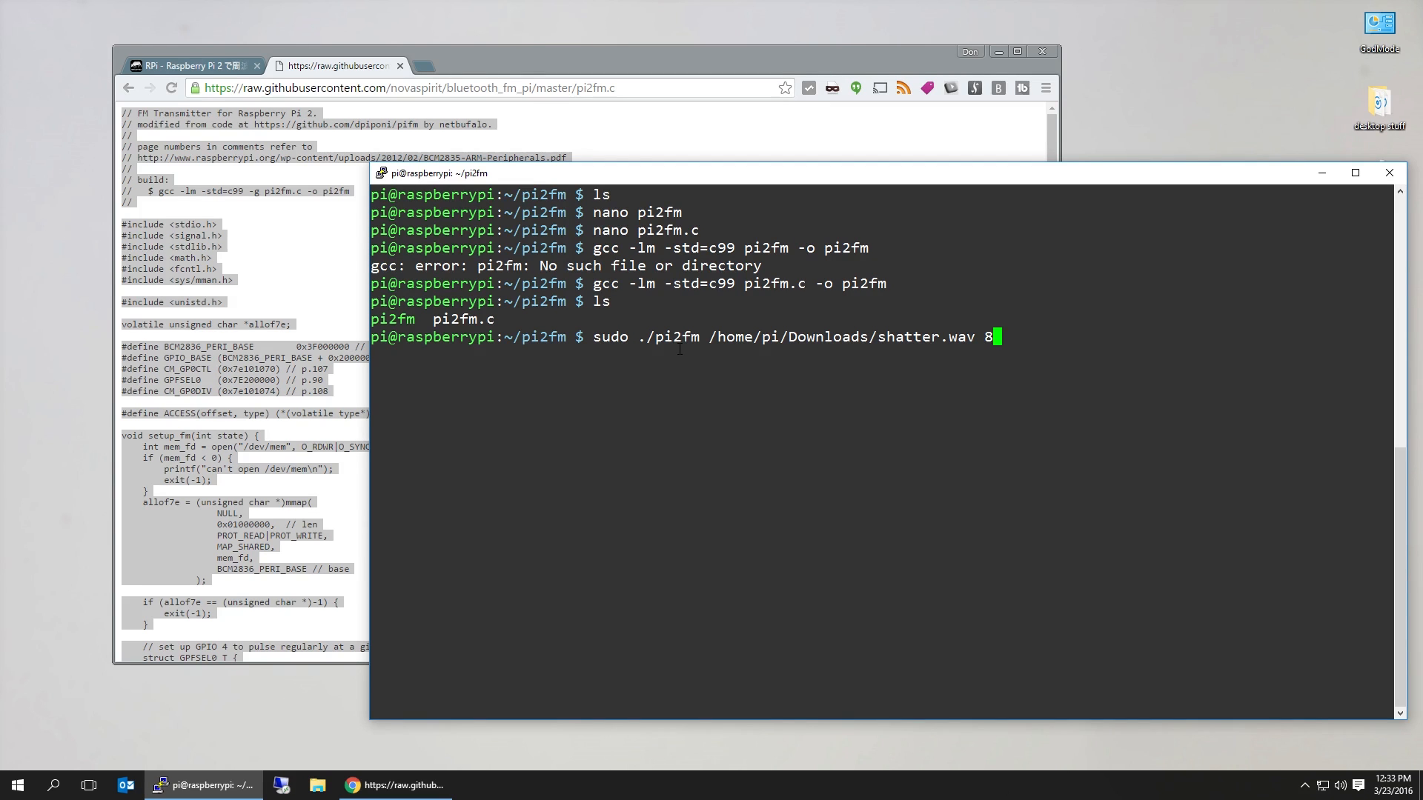
text(7.)
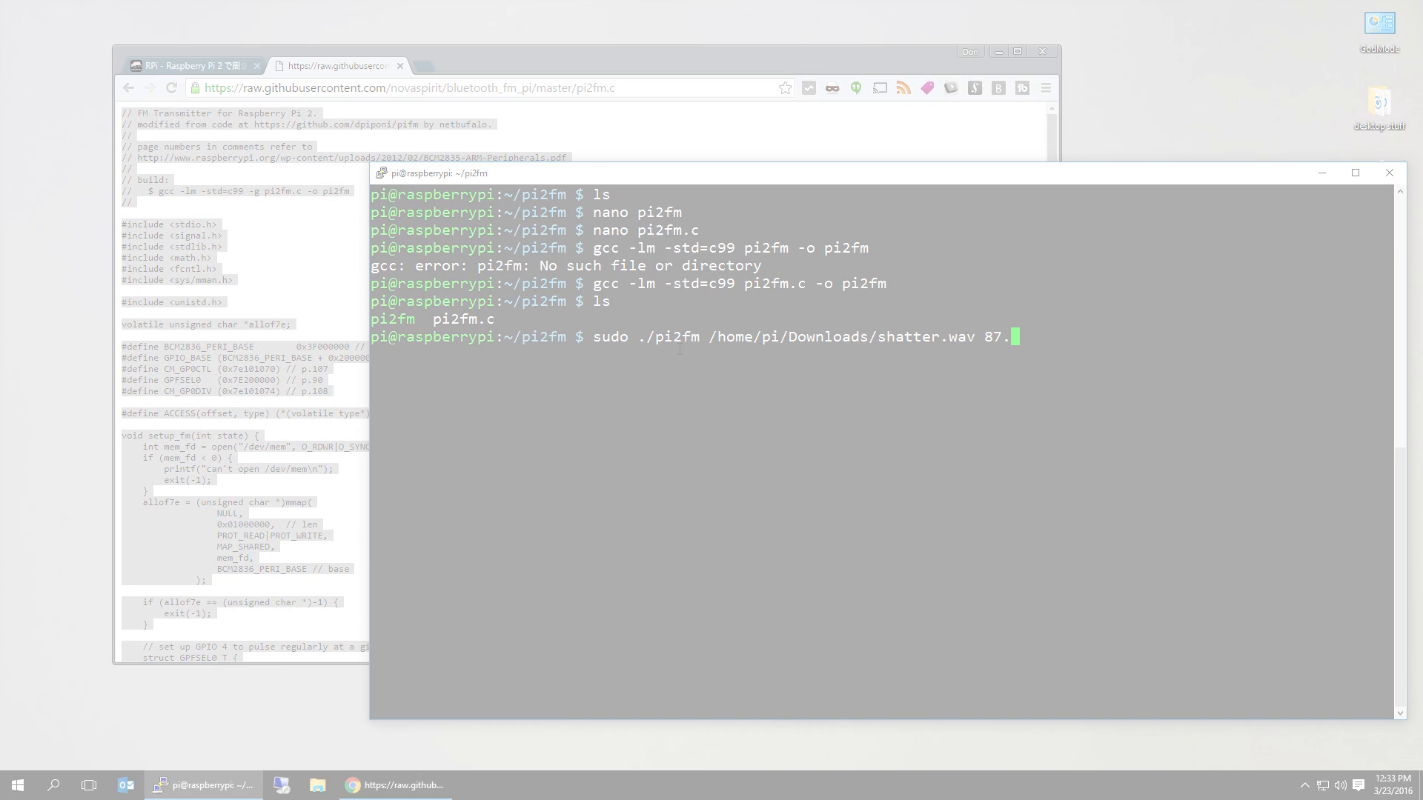